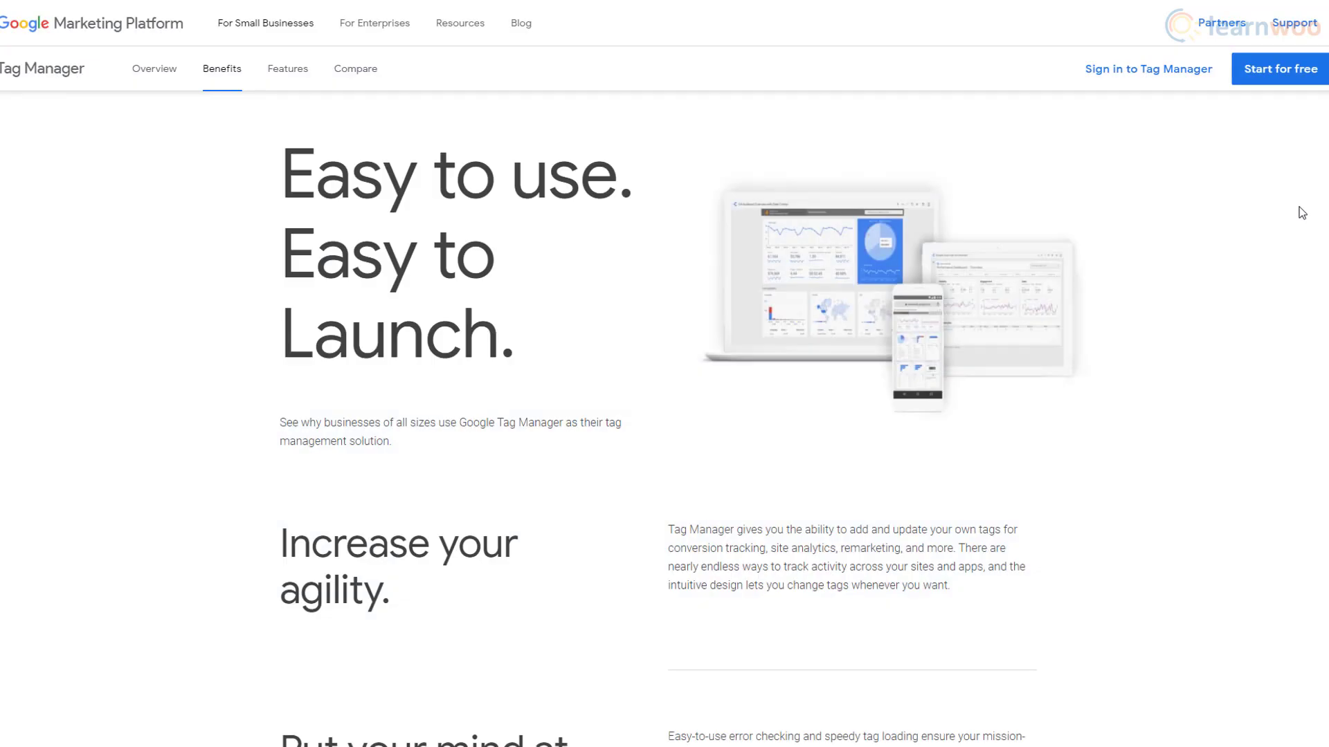
# Step: Sign in to Tag Manager from the Marketing Platform site to reach the accounts list
pyautogui.scroll(-3)
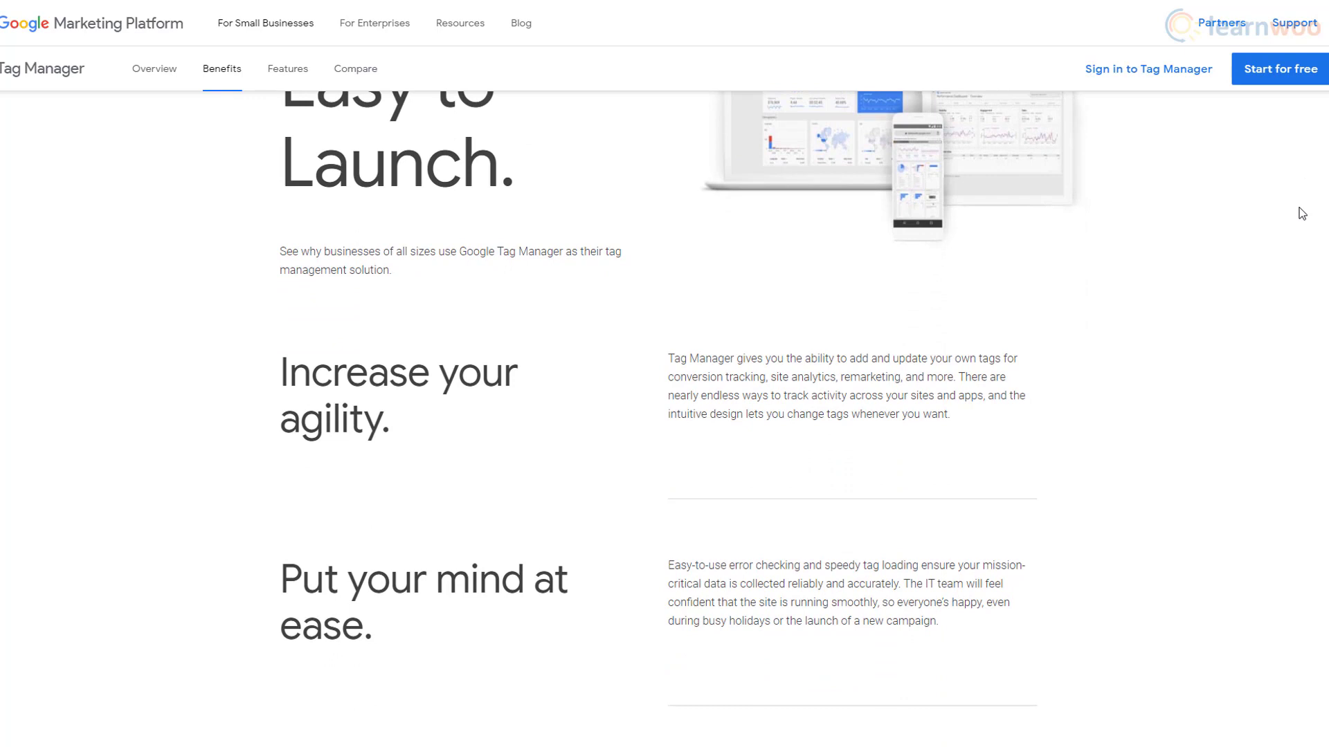
pyautogui.scroll(-3)
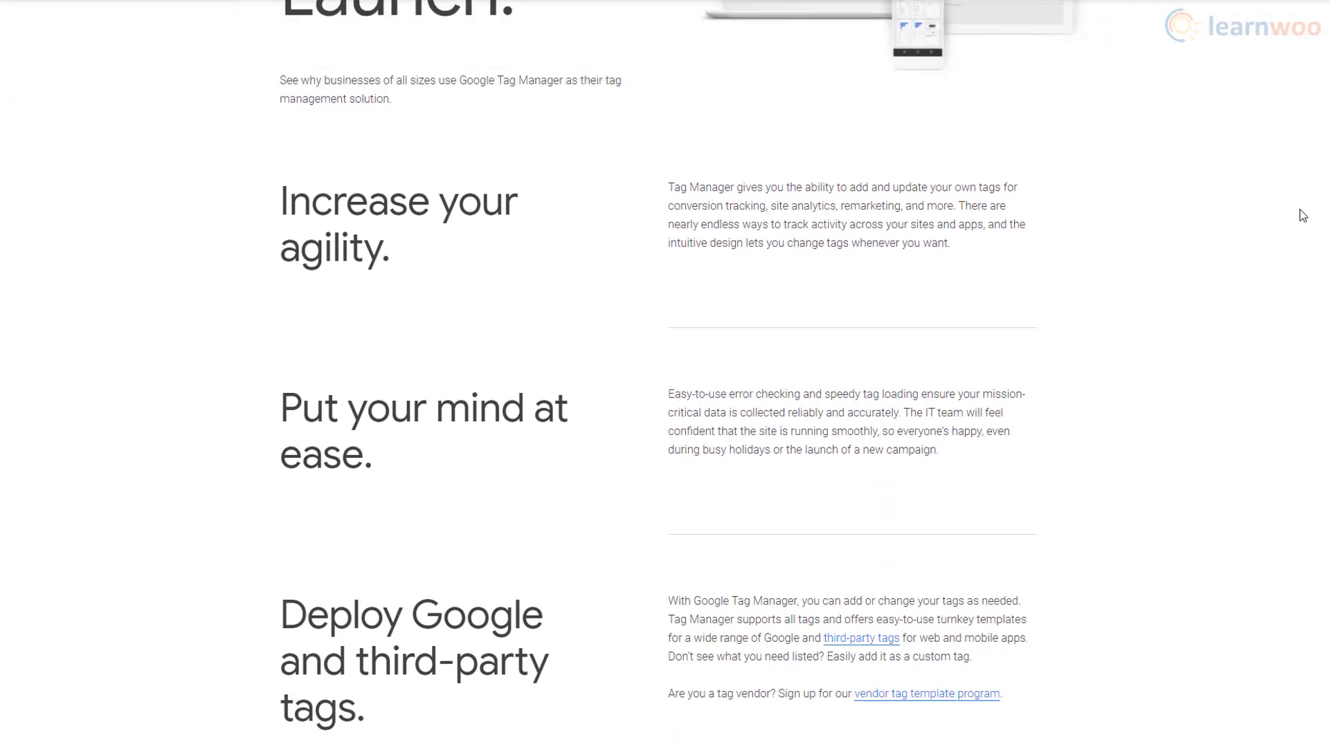
pyautogui.scroll(-3)
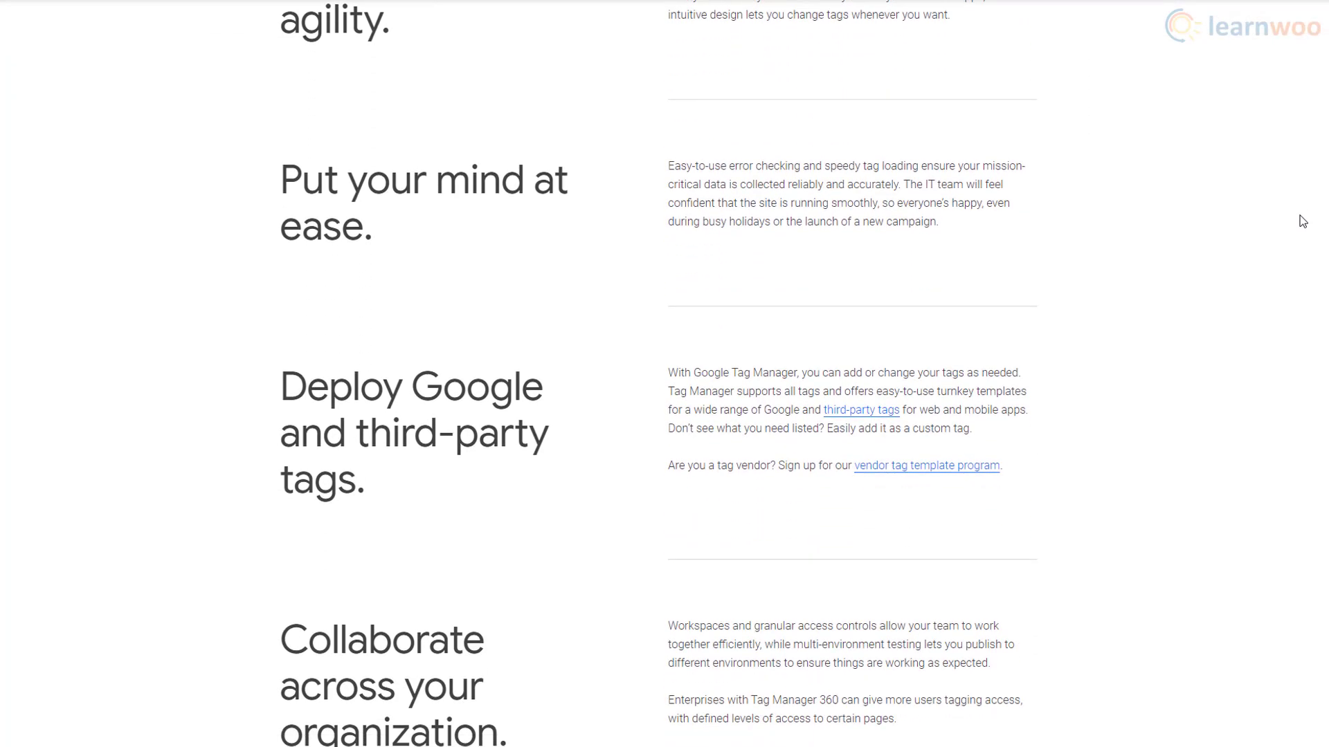
pyautogui.scroll(-3)
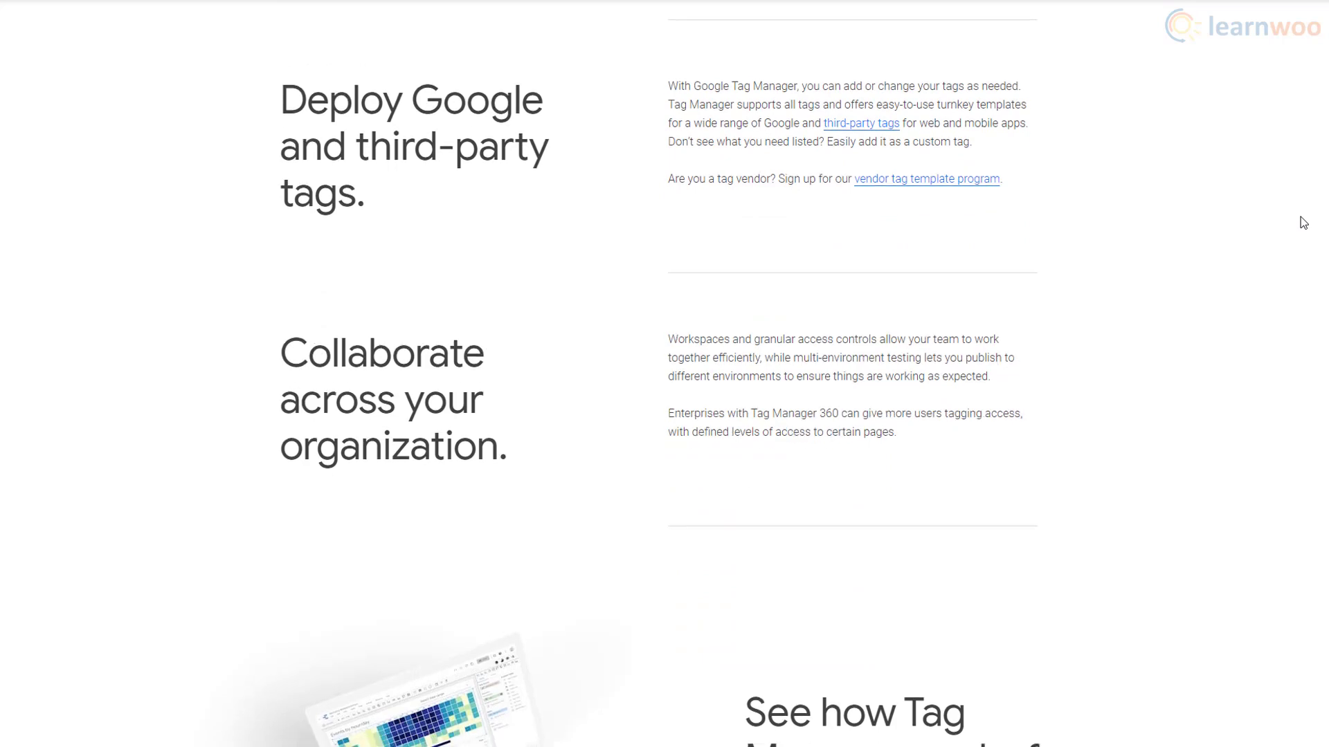
pyautogui.scroll(-3)
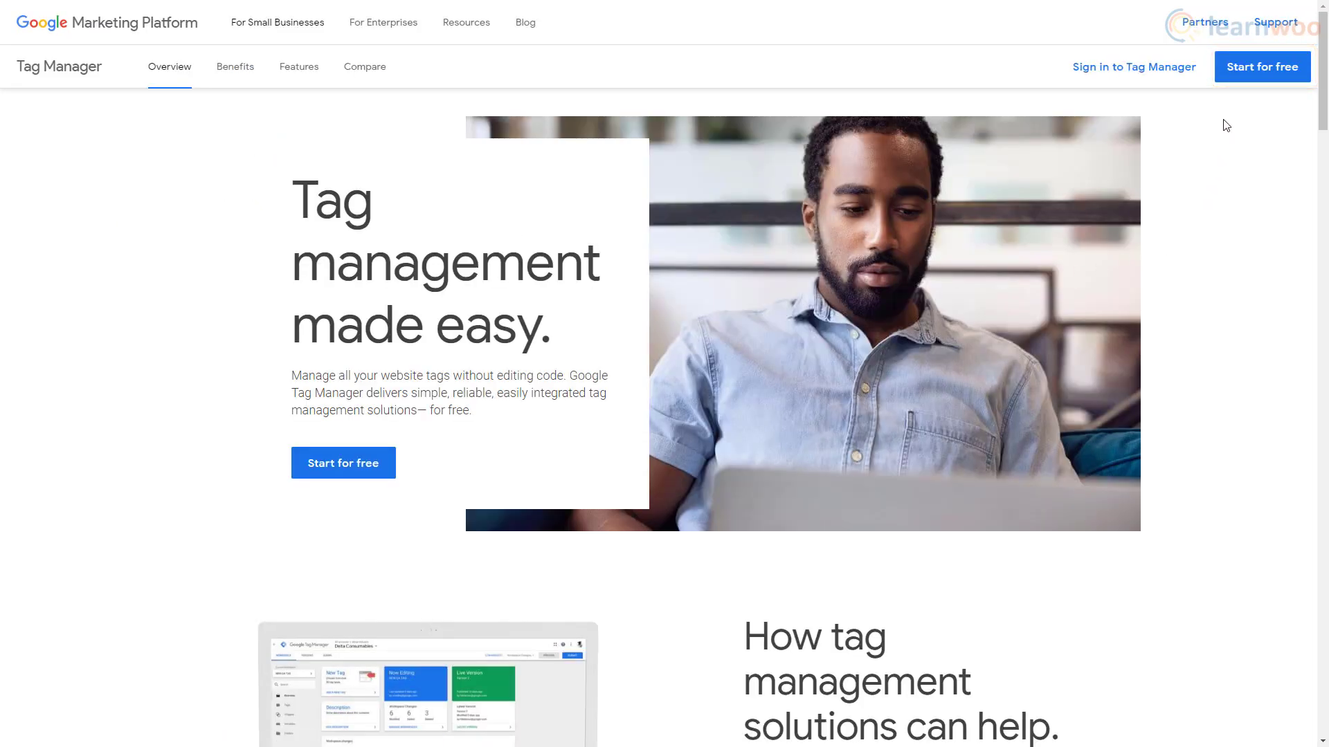
pyautogui.click(1133, 67)
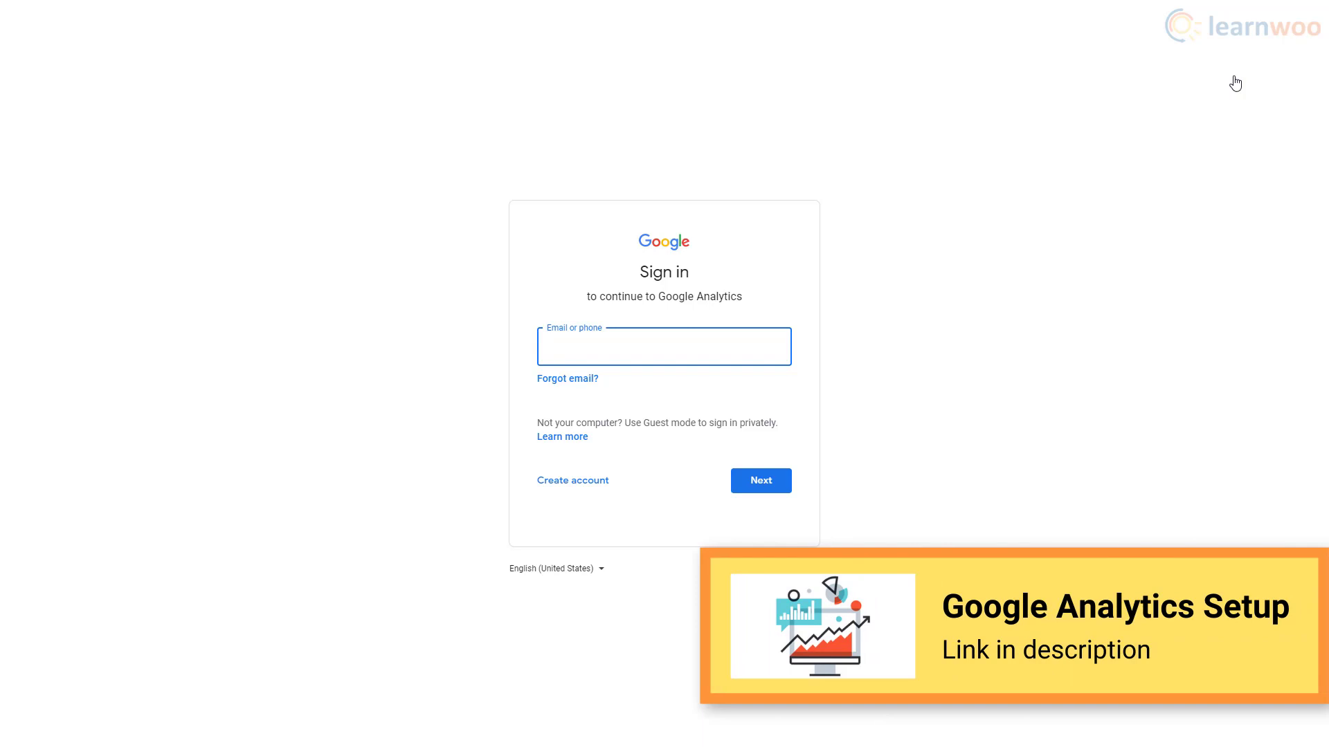
pyautogui.click(664, 346)
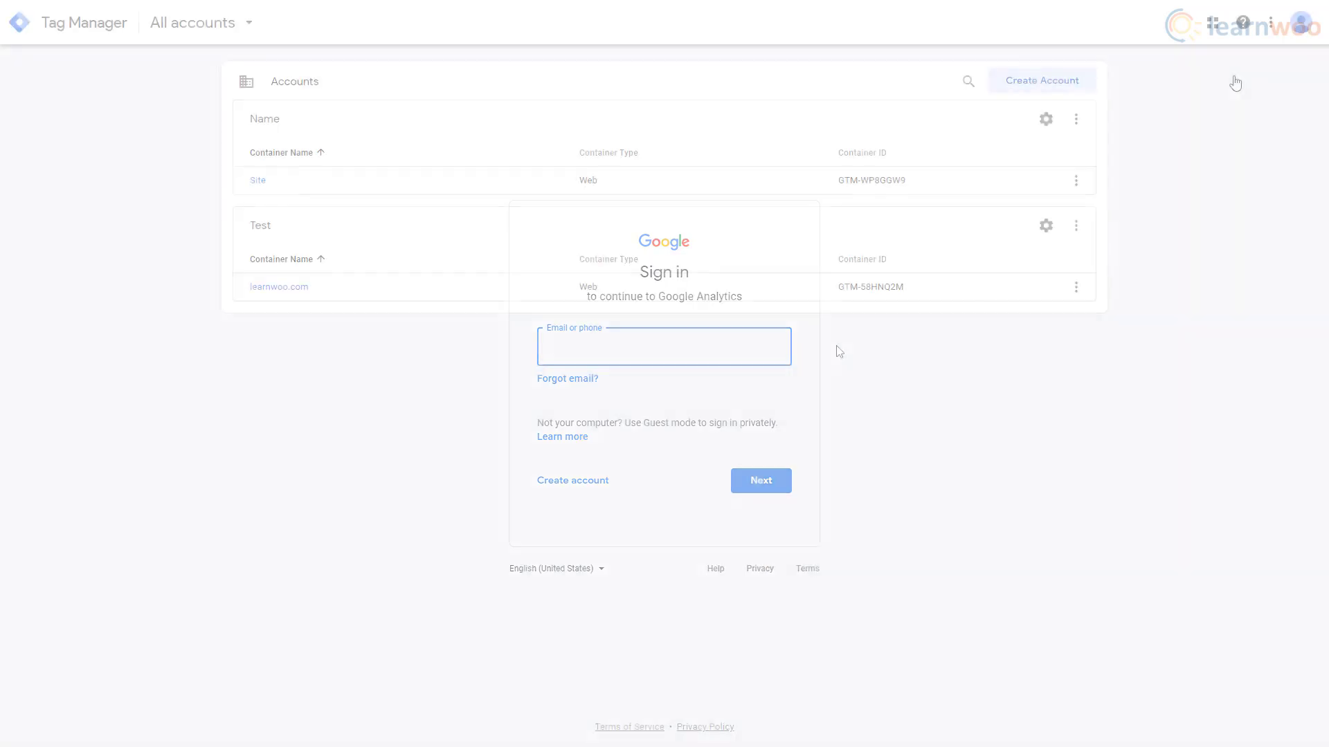
# Step: Fill in a new Tag Manager account 'Name' (United Kingdom) with Web container 'Site'
pyautogui.click(1041, 79)
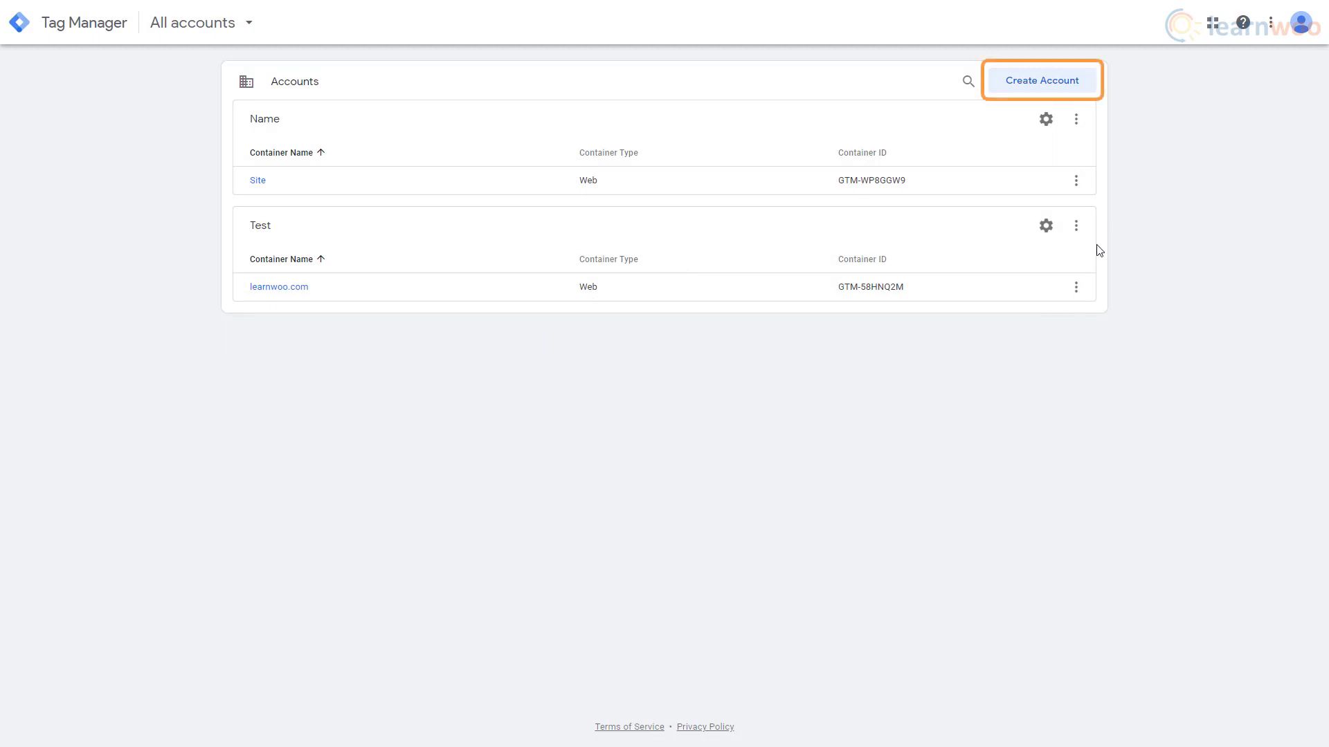
pyautogui.click(1041, 80)
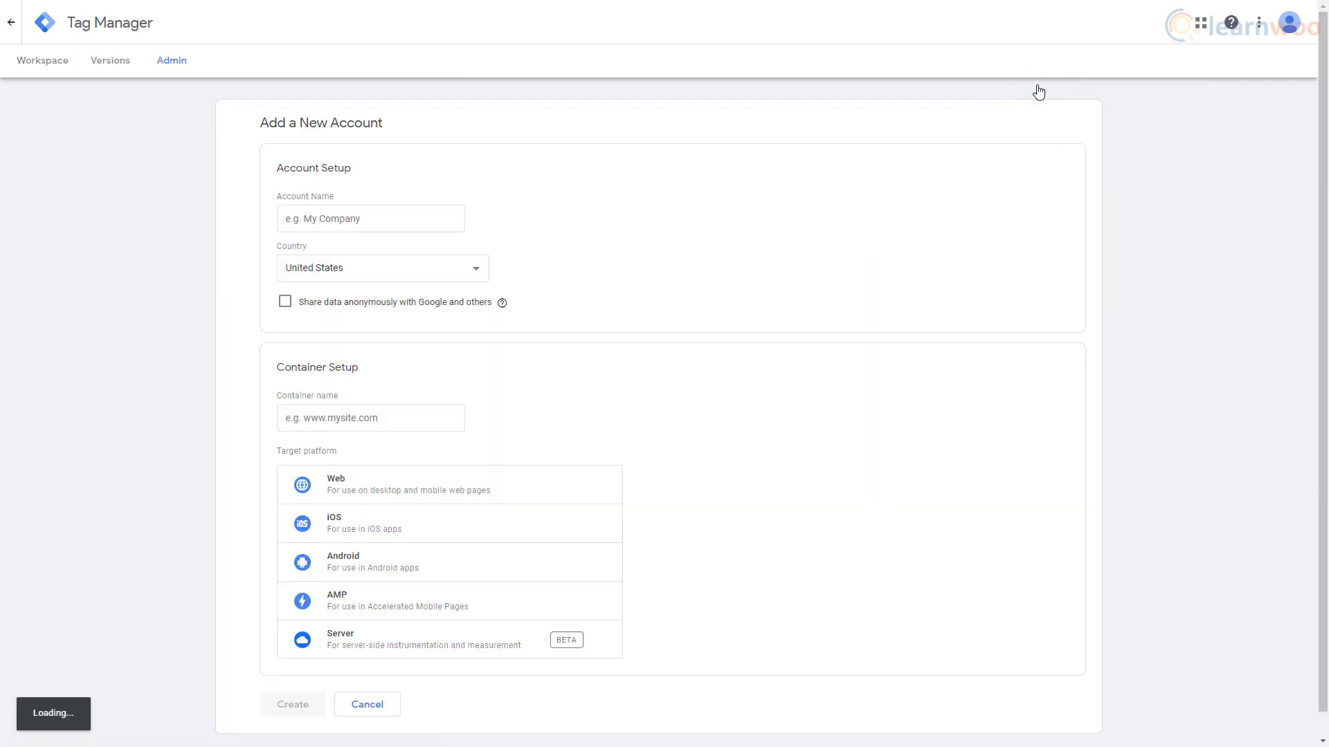
pyautogui.write('Name')
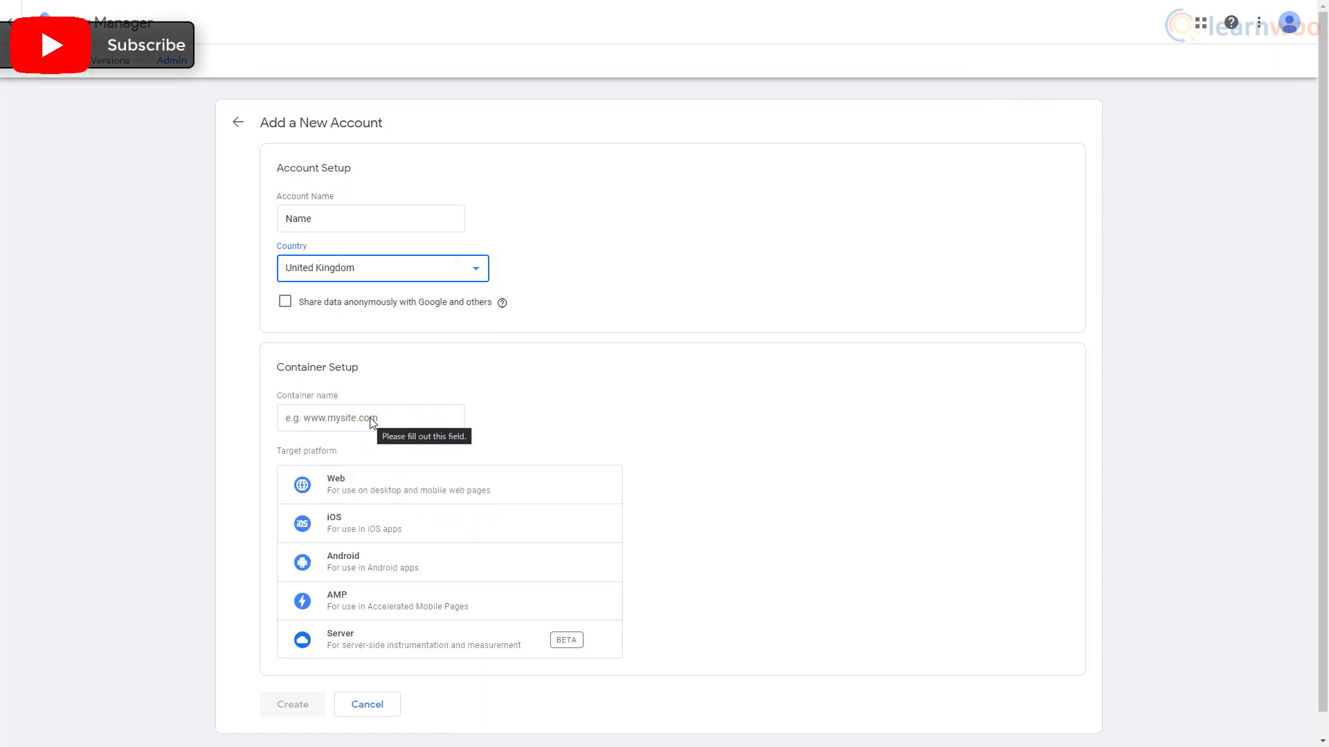
pyautogui.write('Site')
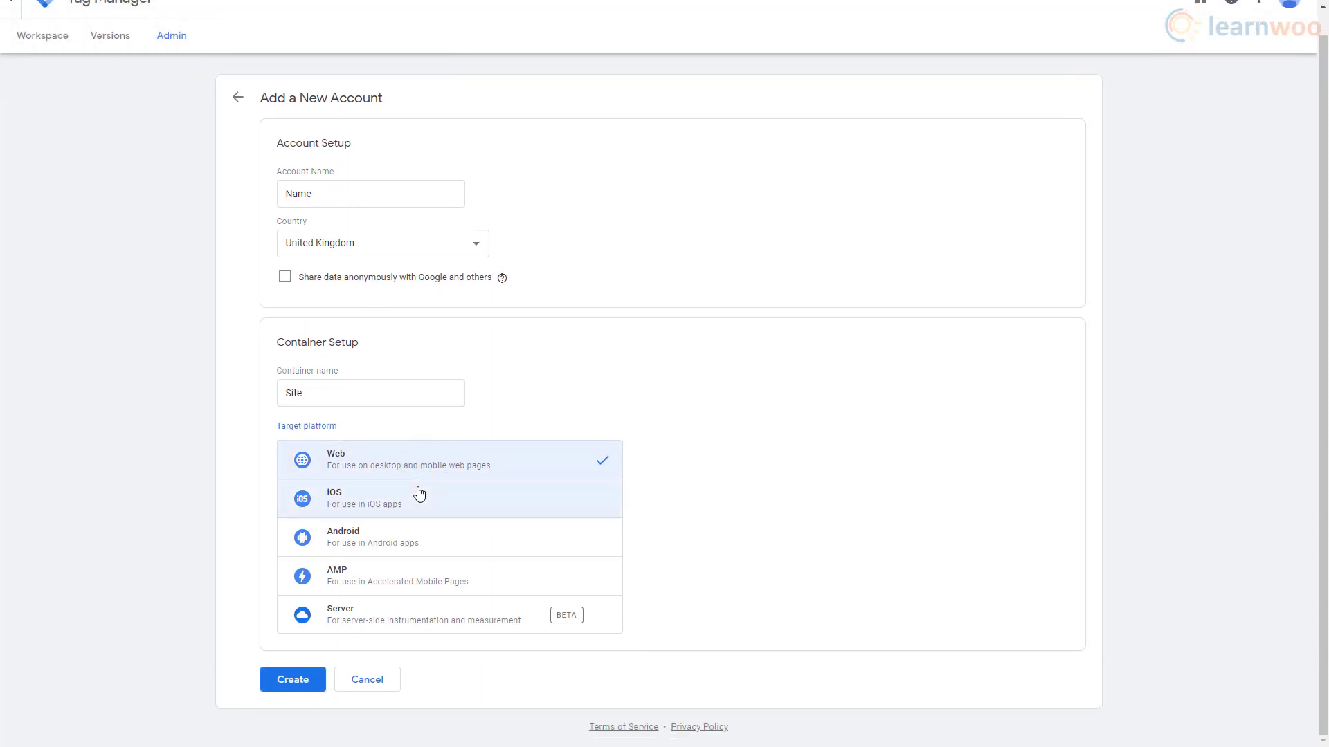
# Step: Create the account, accepting the Terms of Service and GDPR Data Processing Terms
pyautogui.click(298, 679)
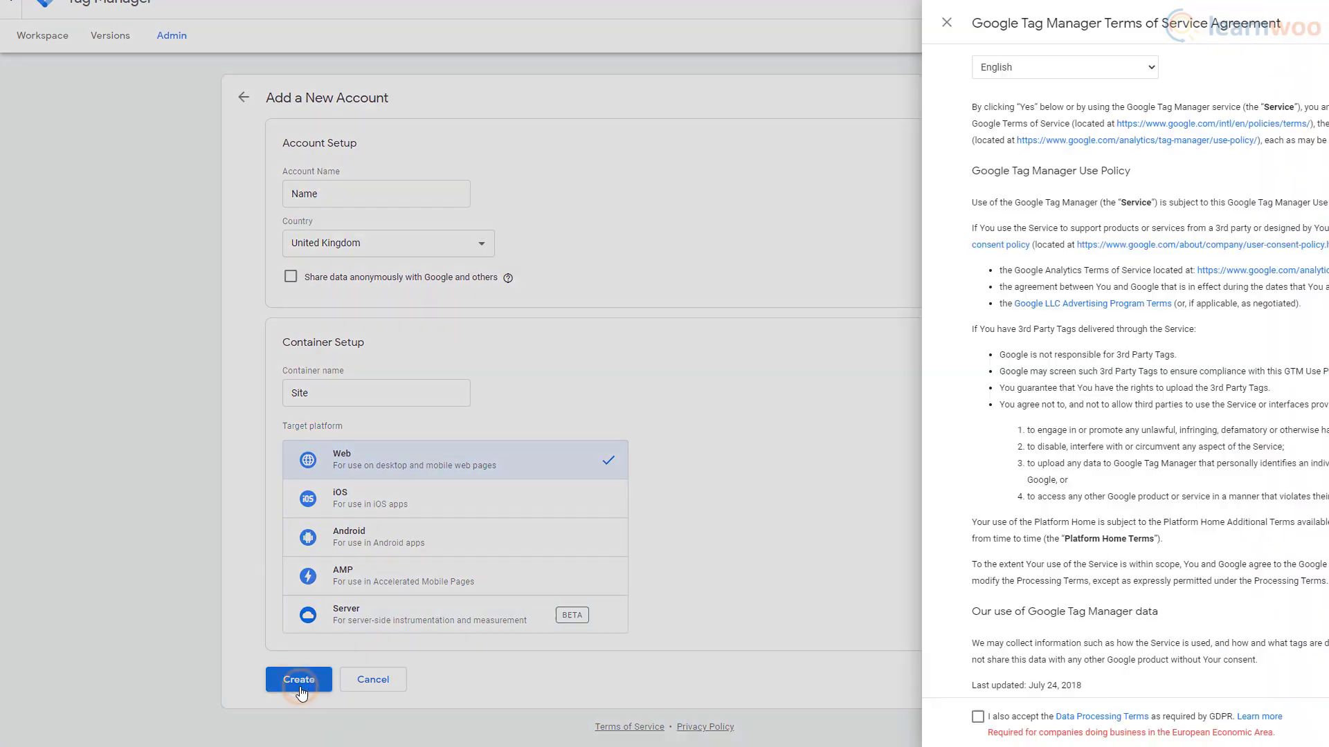
pyautogui.click(297, 678)
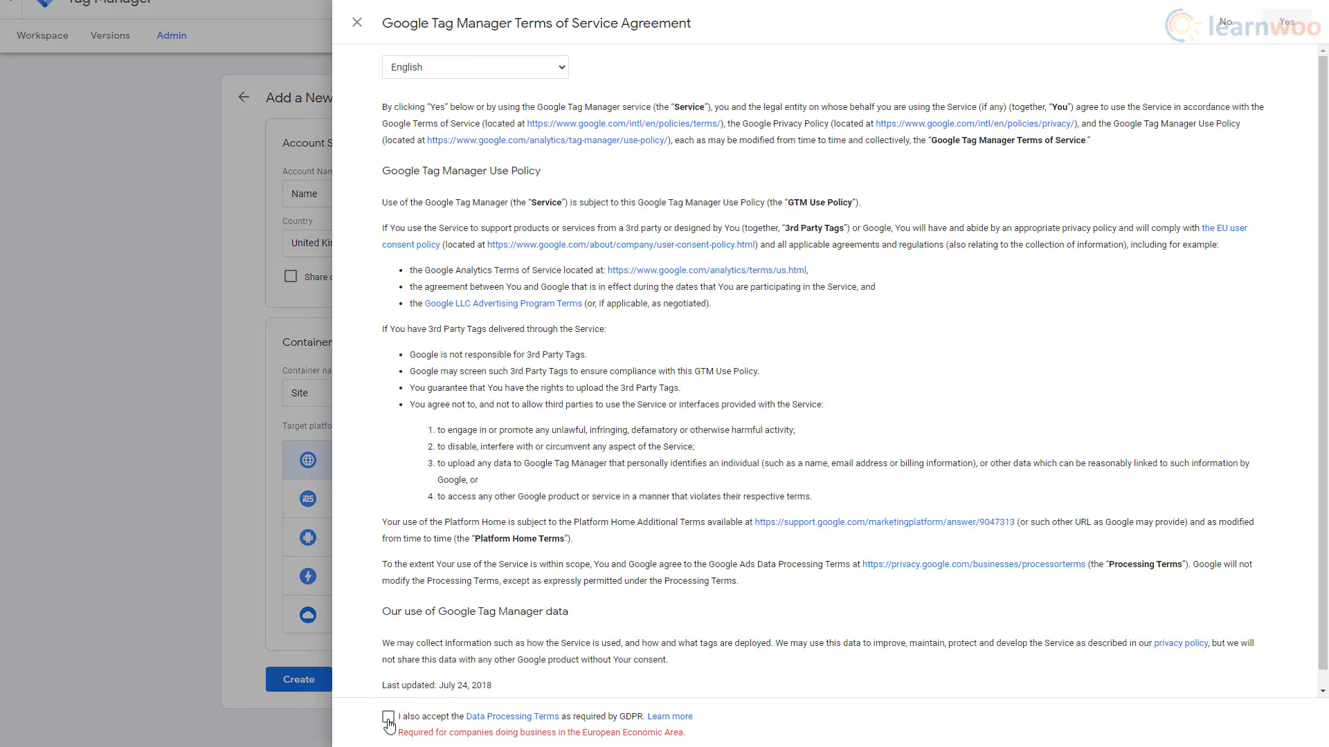
pyautogui.click(388, 717)
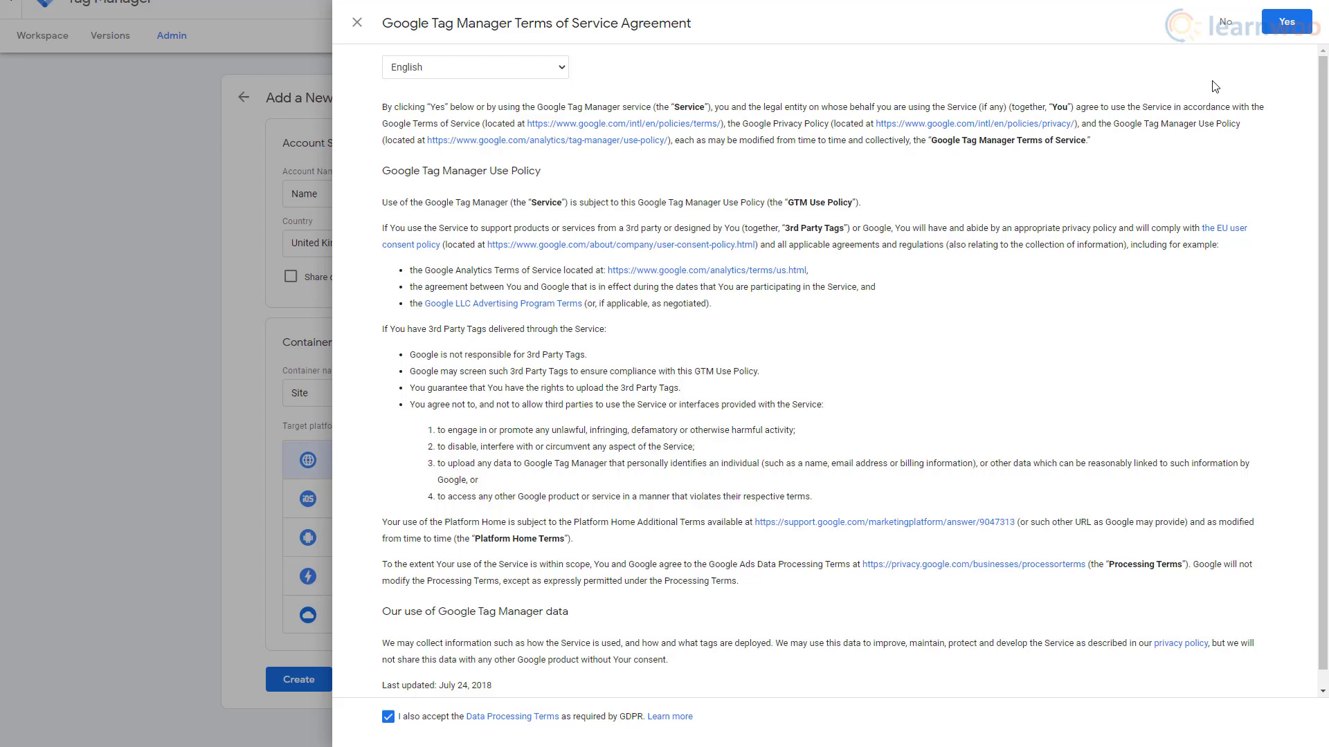
pyautogui.click(1284, 21)
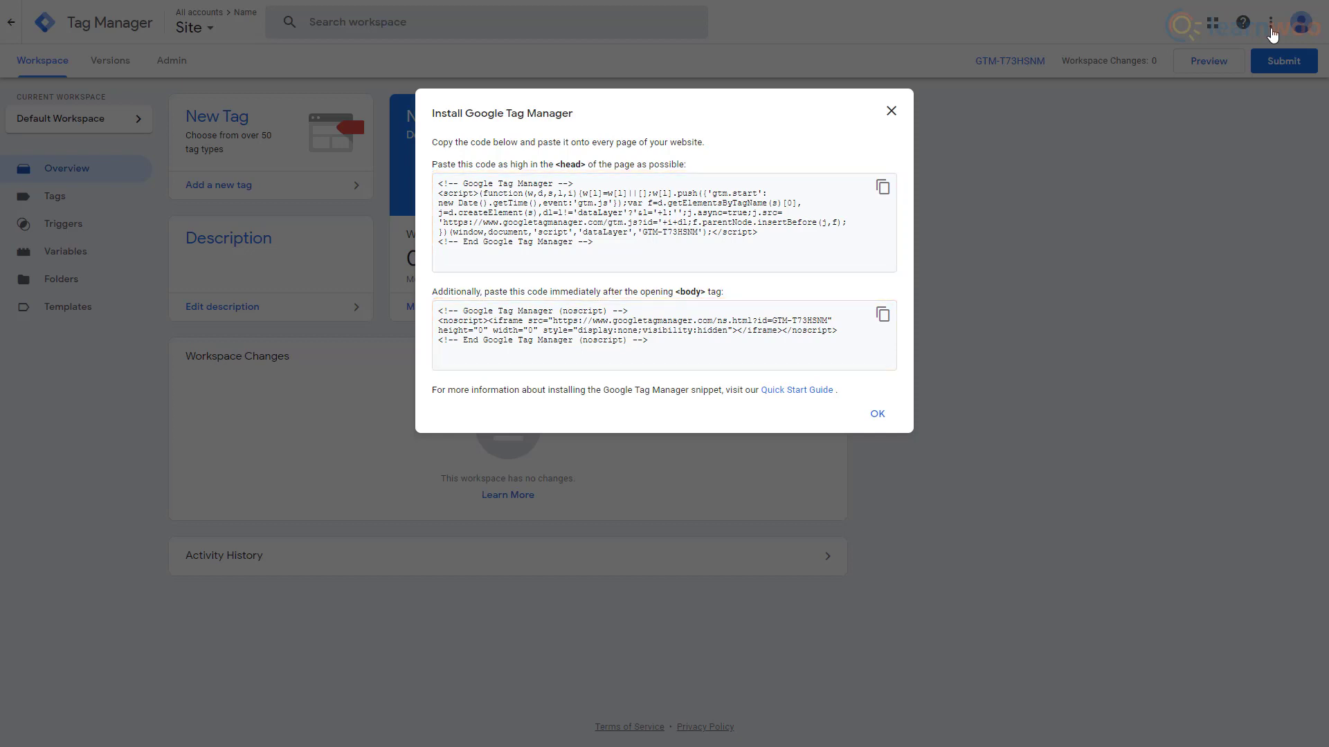
pyautogui.moveTo(1118, 347)
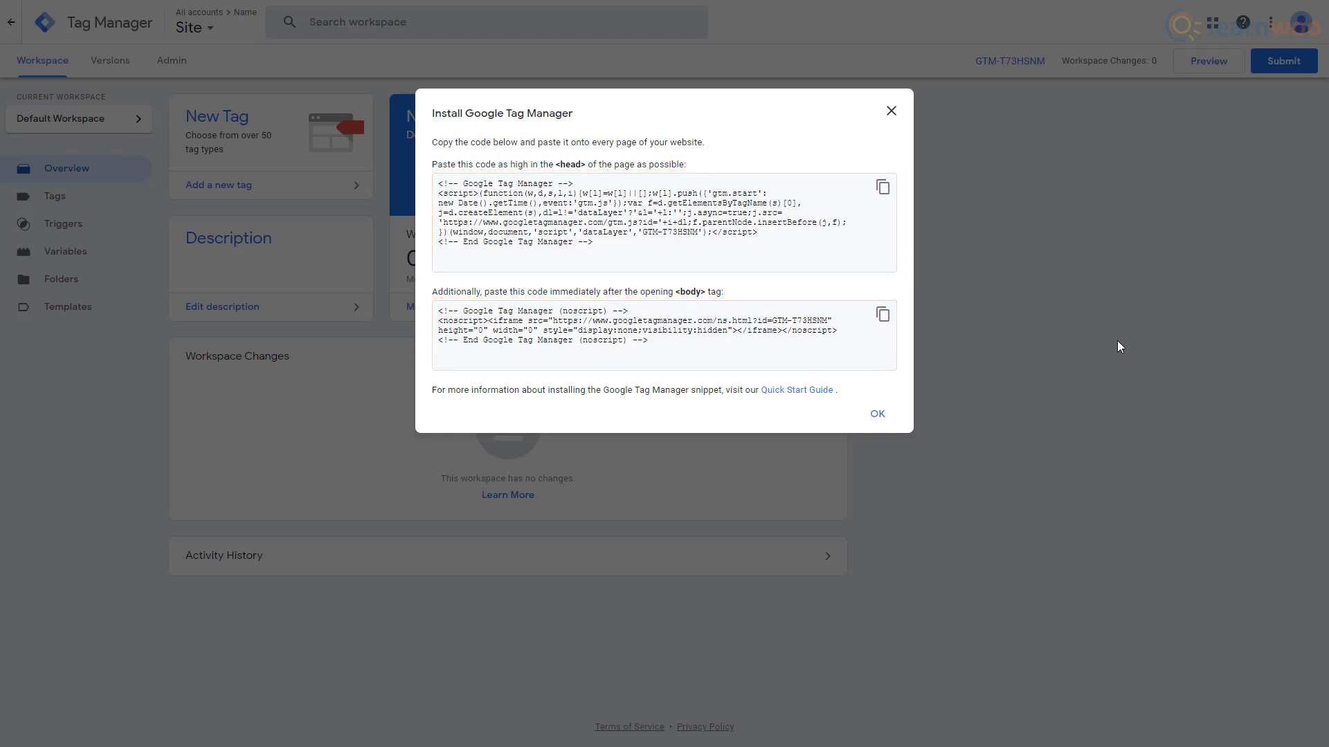
# Step: Review the container's head and body installation snippets in the Install Google Tag Manager dialog
pyautogui.click(795, 389)
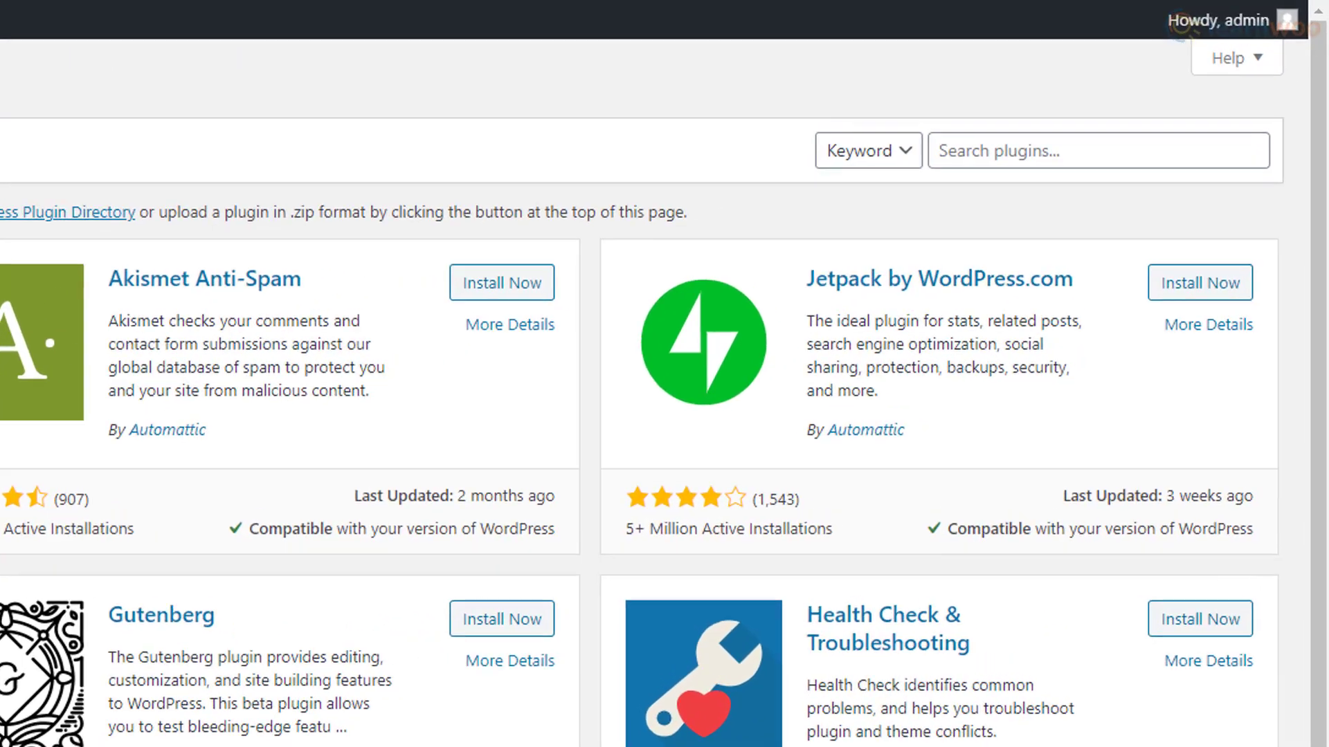
# Step: Search 'site kit by', install and activate Site Kit by Google, and start its setup
pyautogui.write('s')
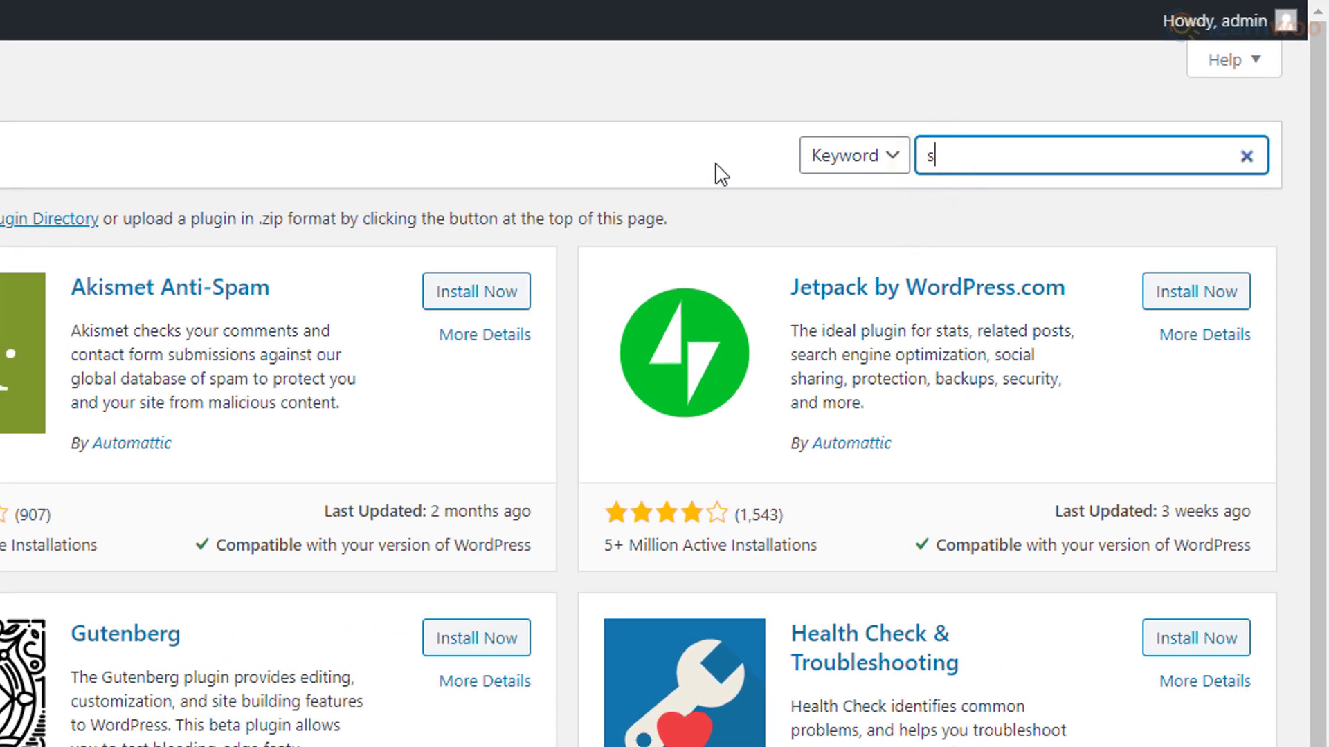
pyautogui.write('ite kit by google')
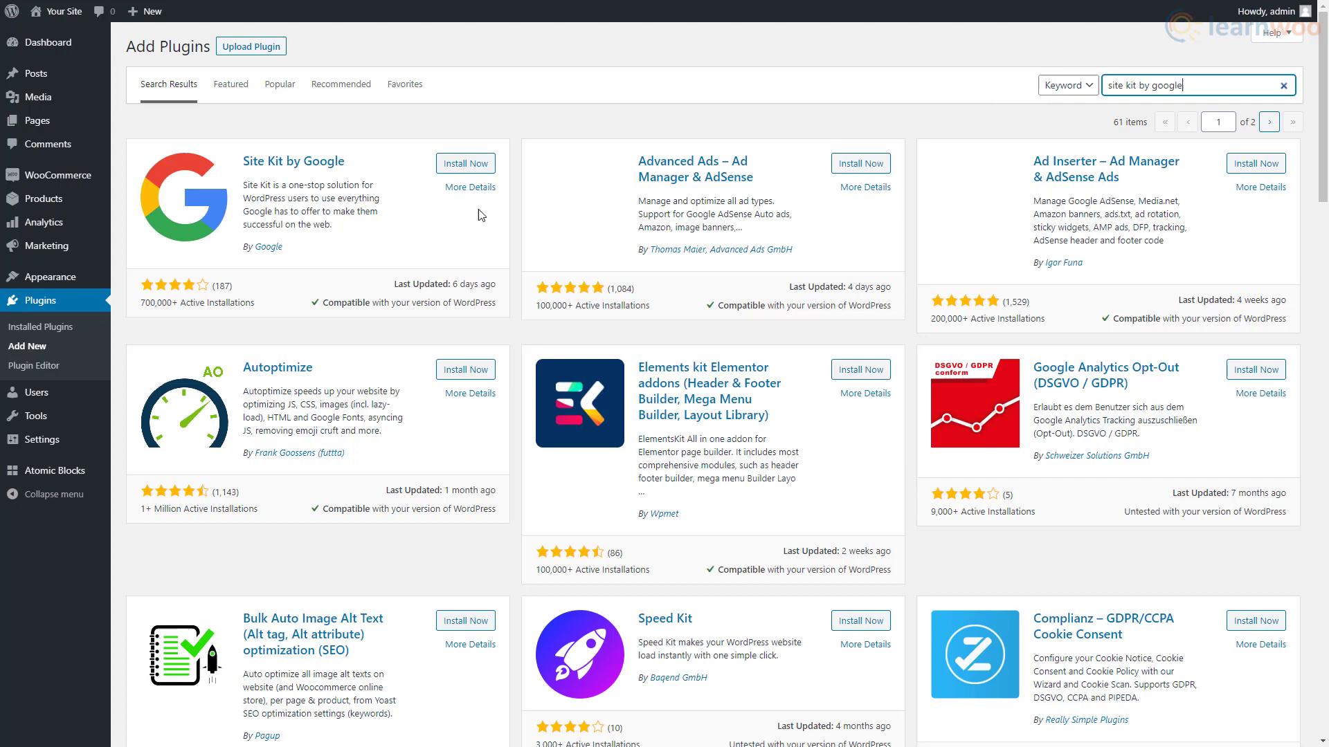
pyautogui.click(464, 163)
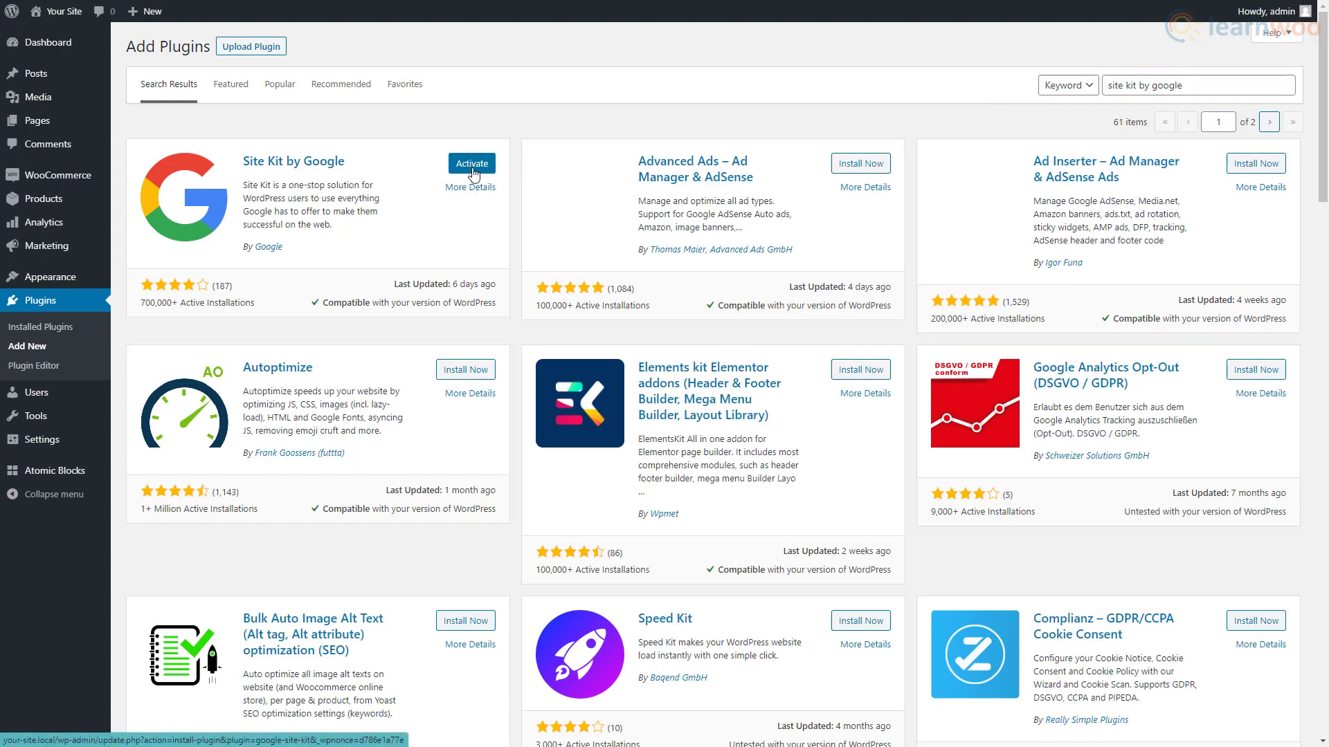
pyautogui.click(471, 163)
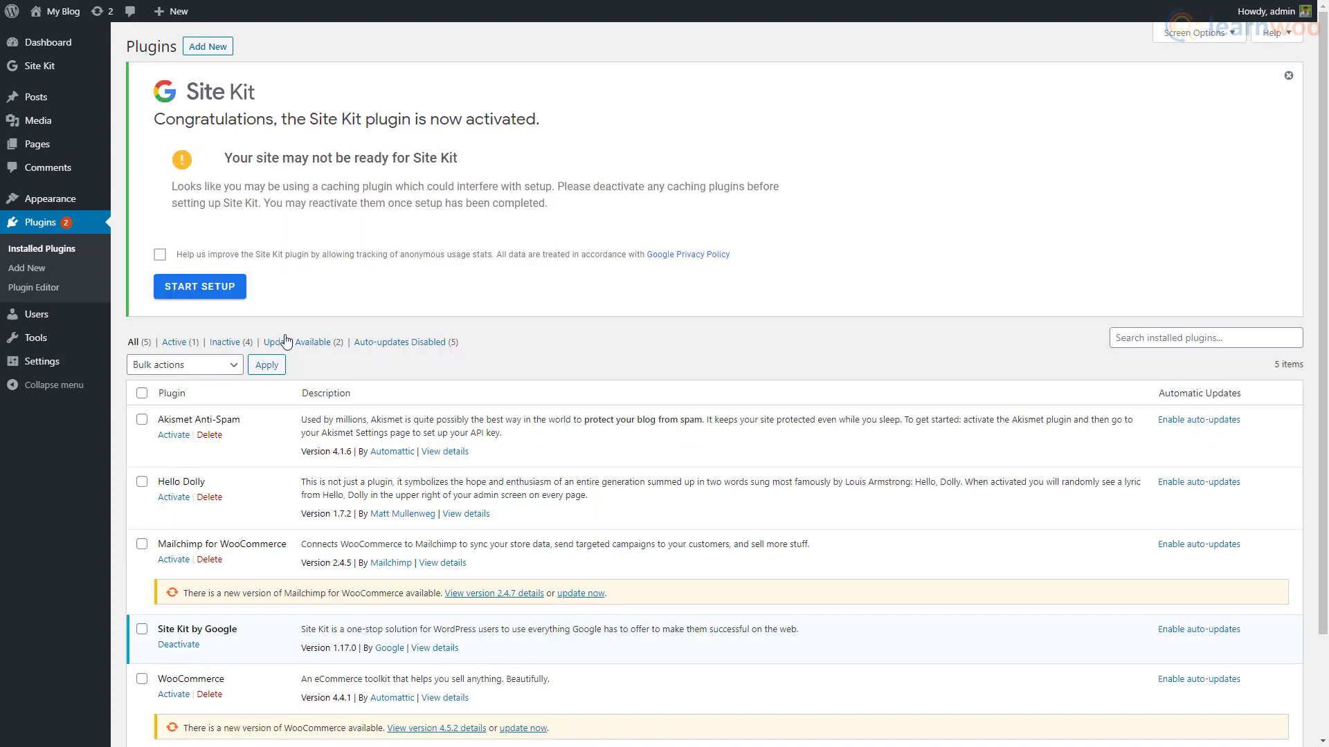
pyautogui.click(199, 286)
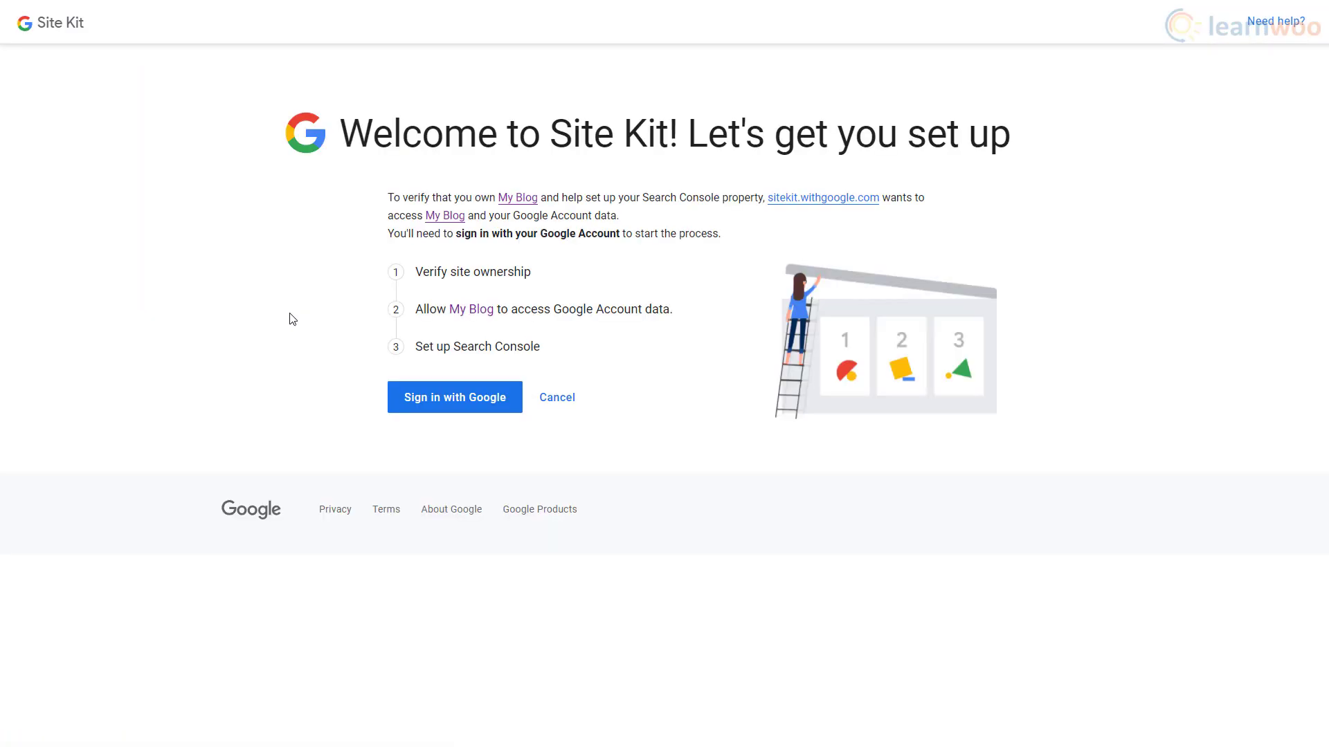
# Step: Sign in to Site Kit with a Google account and allow Search Console permissions
pyautogui.click(454, 396)
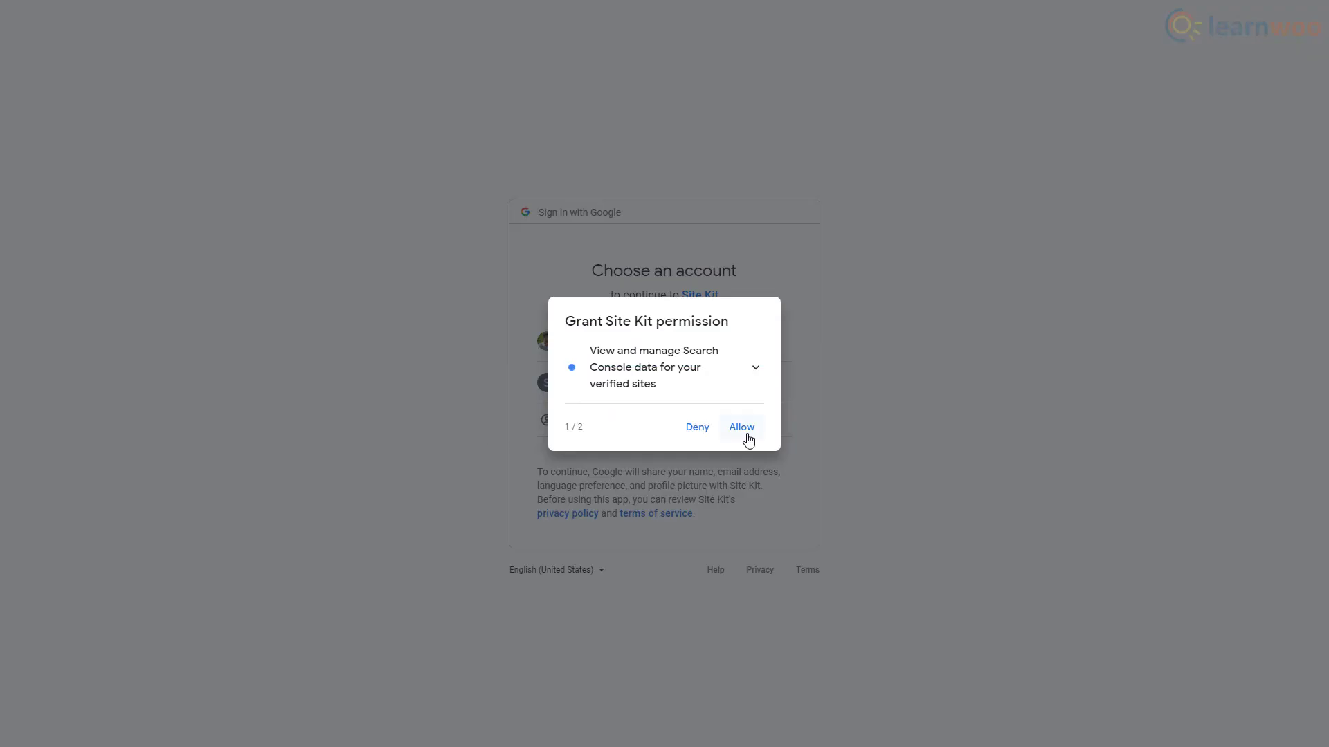
pyautogui.click(739, 427)
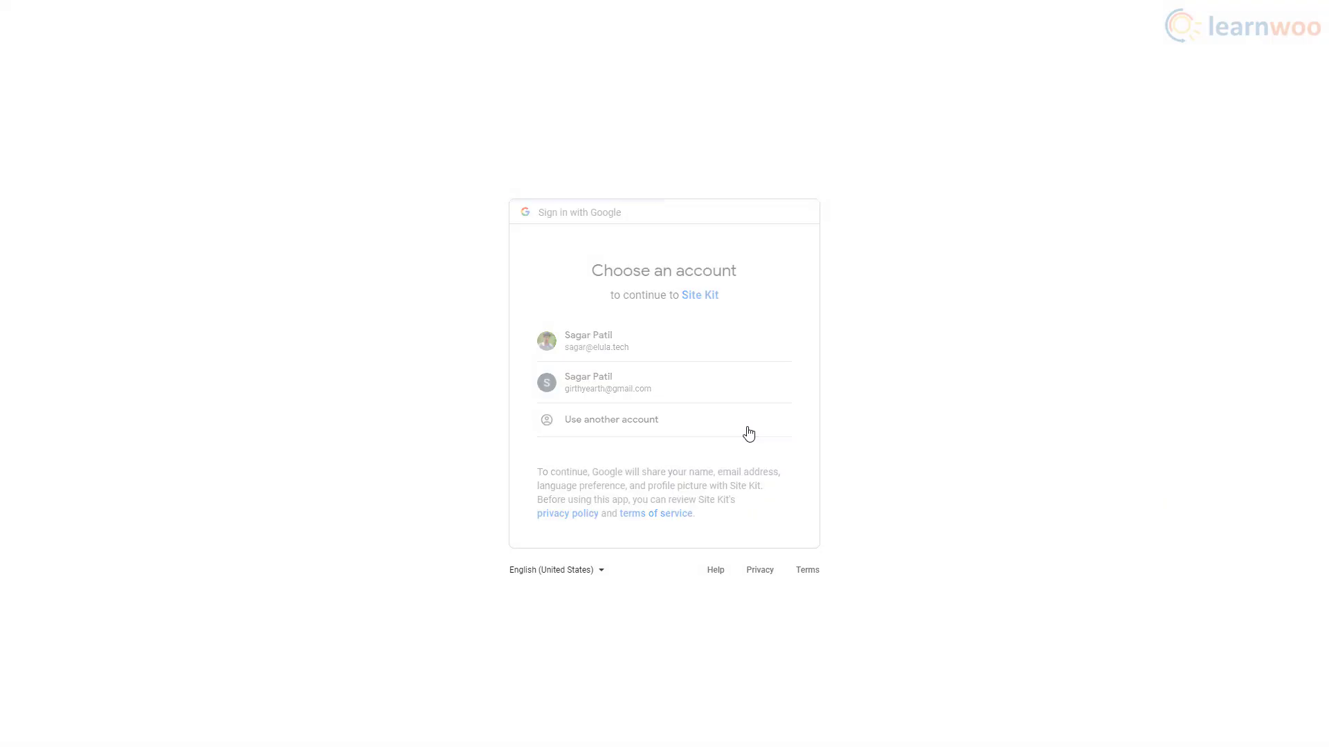
pyautogui.click(607, 382)
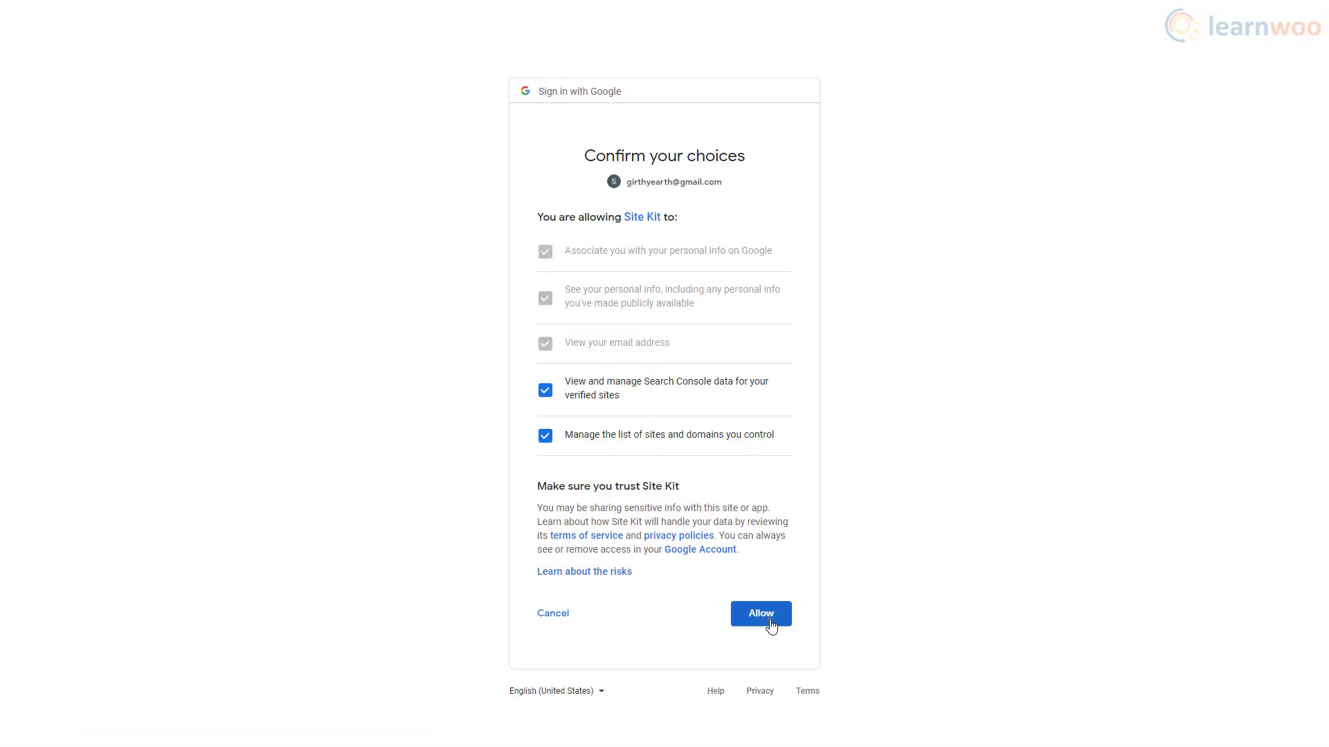
pyautogui.click(760, 613)
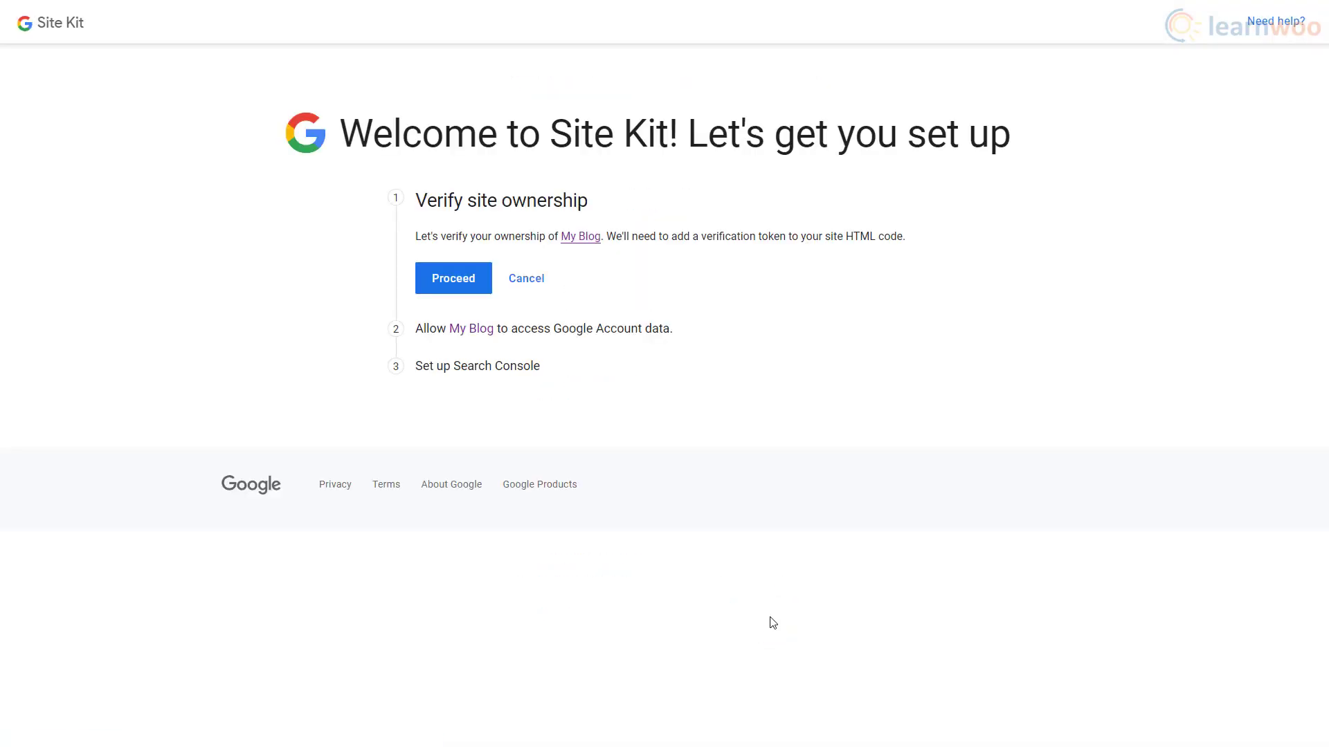
# Step: Verify ownership of My Blog and allow it access to Google Account data
pyautogui.click(452, 278)
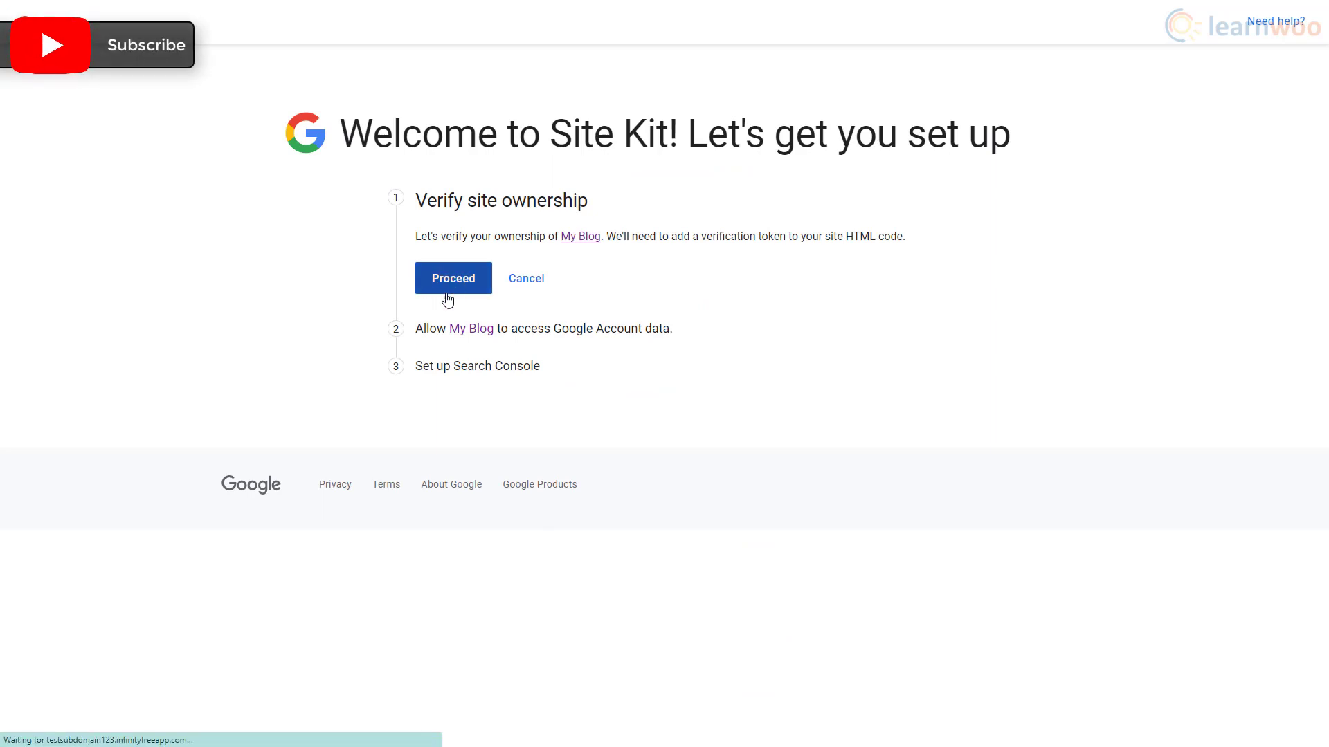
pyautogui.click(453, 279)
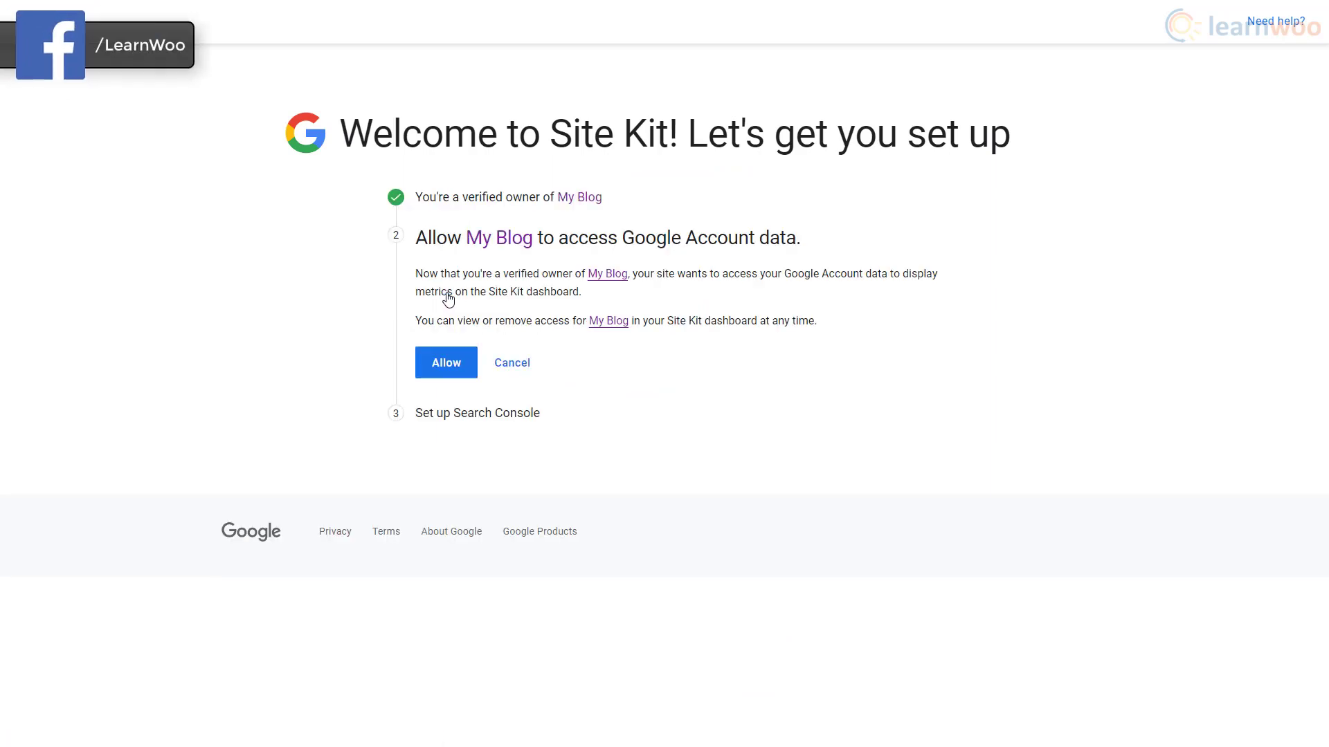
pyautogui.click(446, 362)
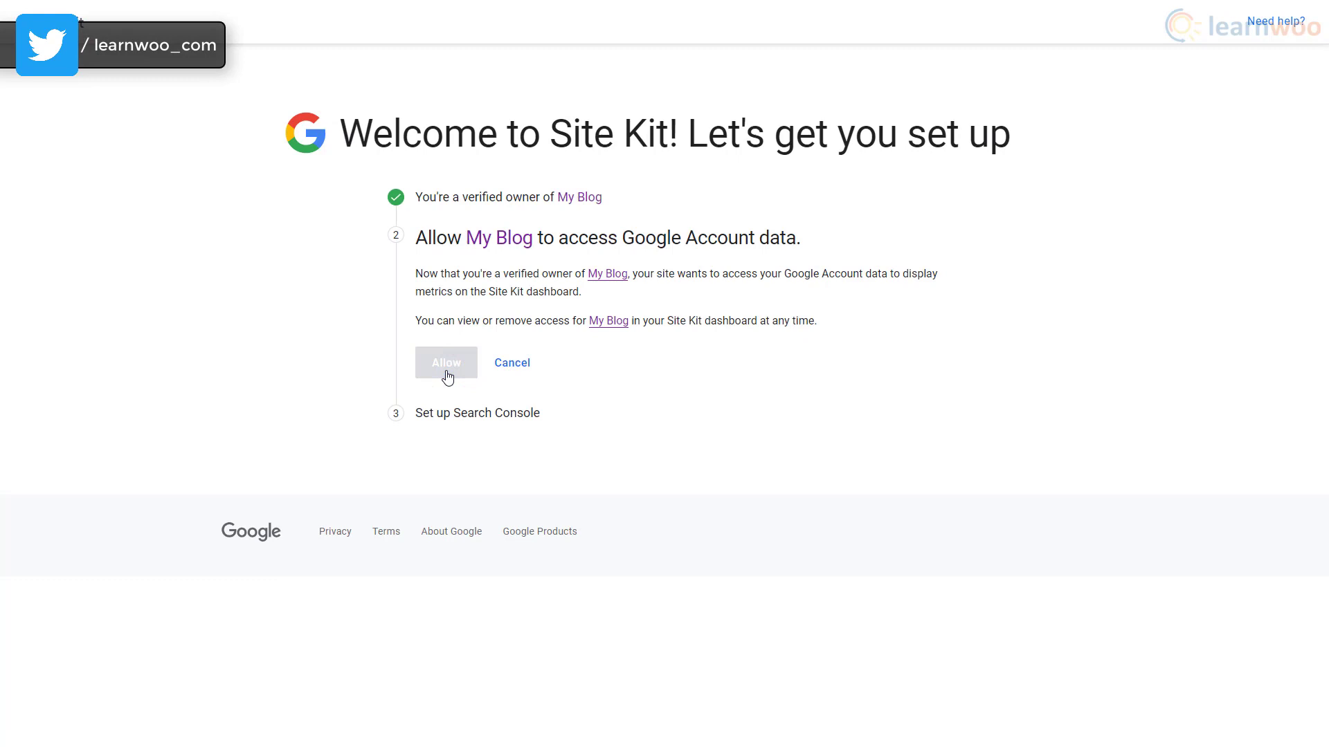
pyautogui.click(446, 362)
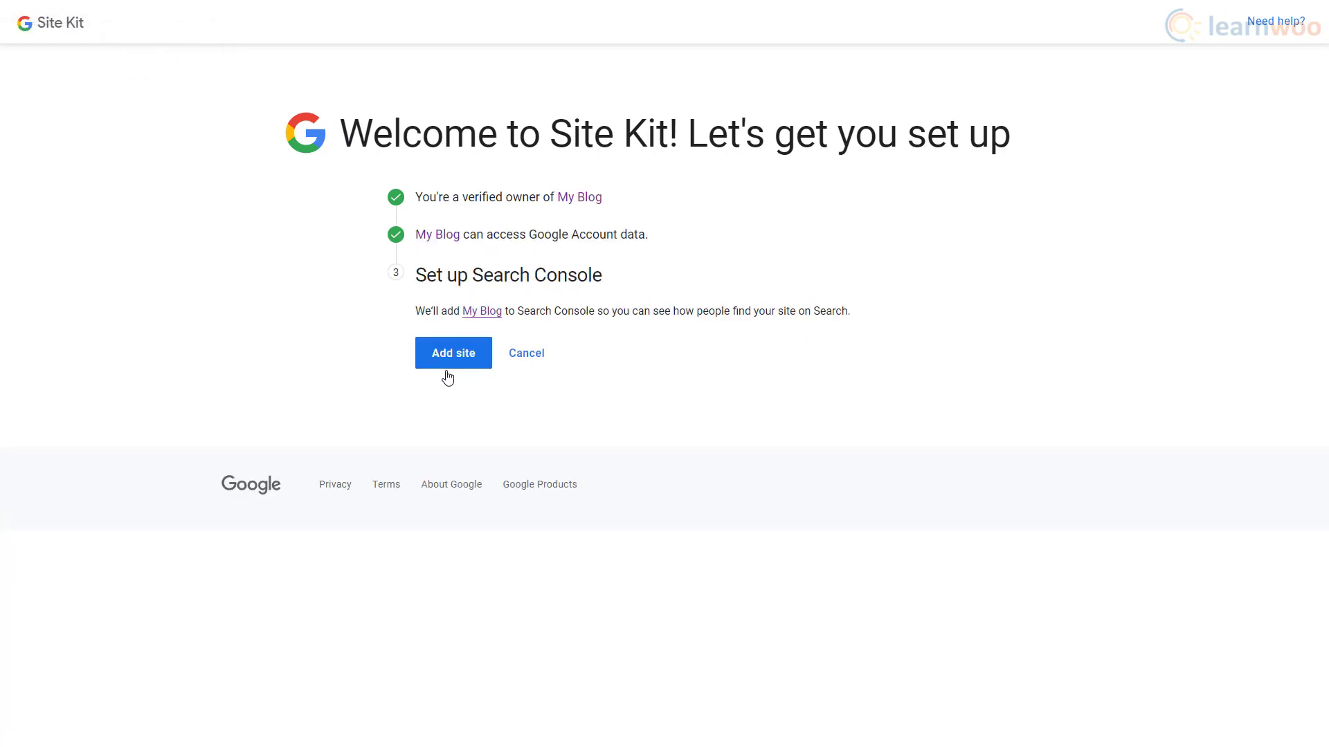
# Step: Add My Blog to Search Console, completing the Site Kit setup
pyautogui.click(453, 353)
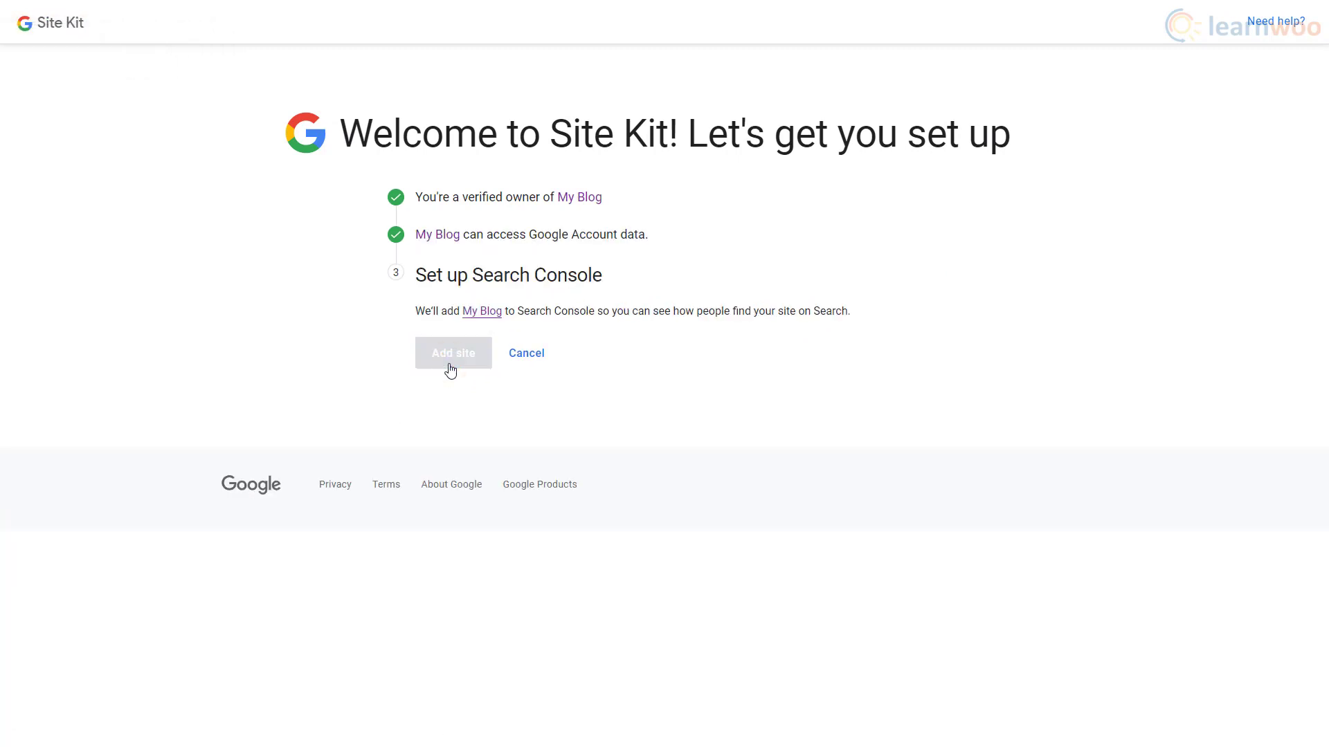
pyautogui.click(453, 352)
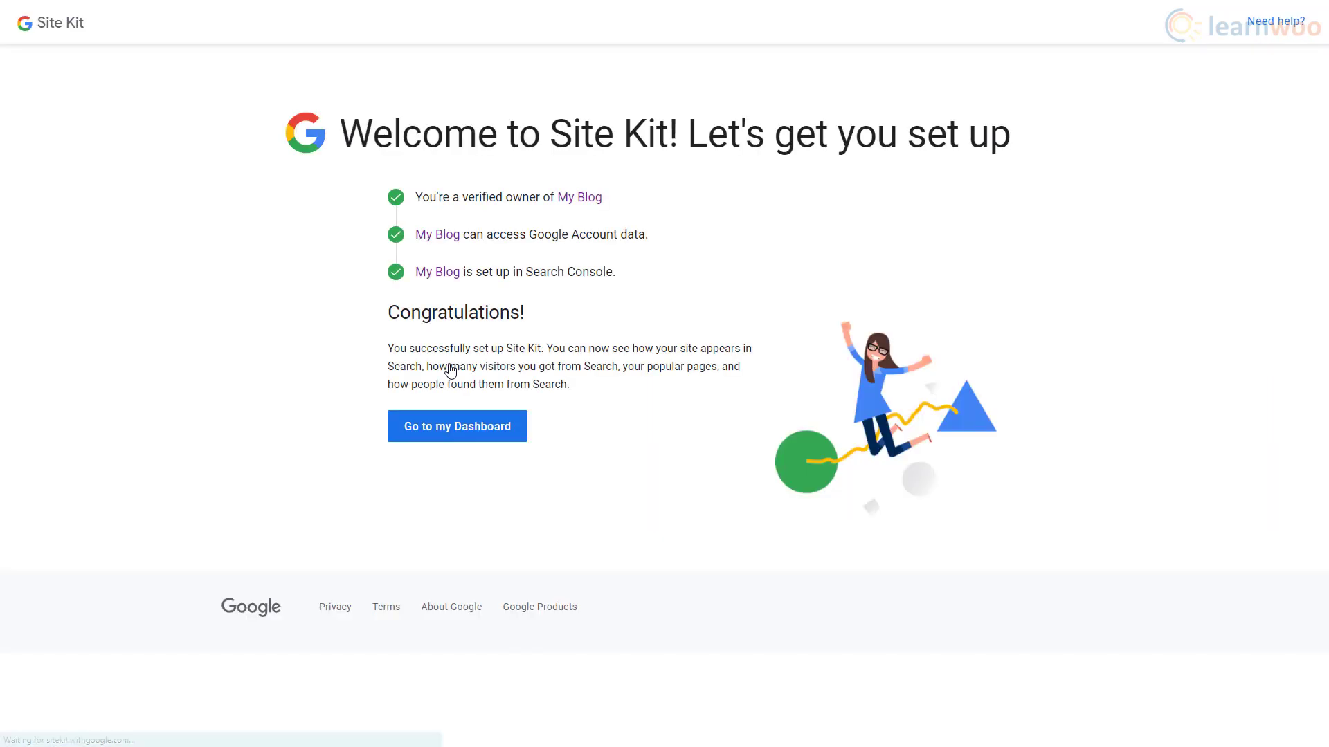
pyautogui.click(457, 427)
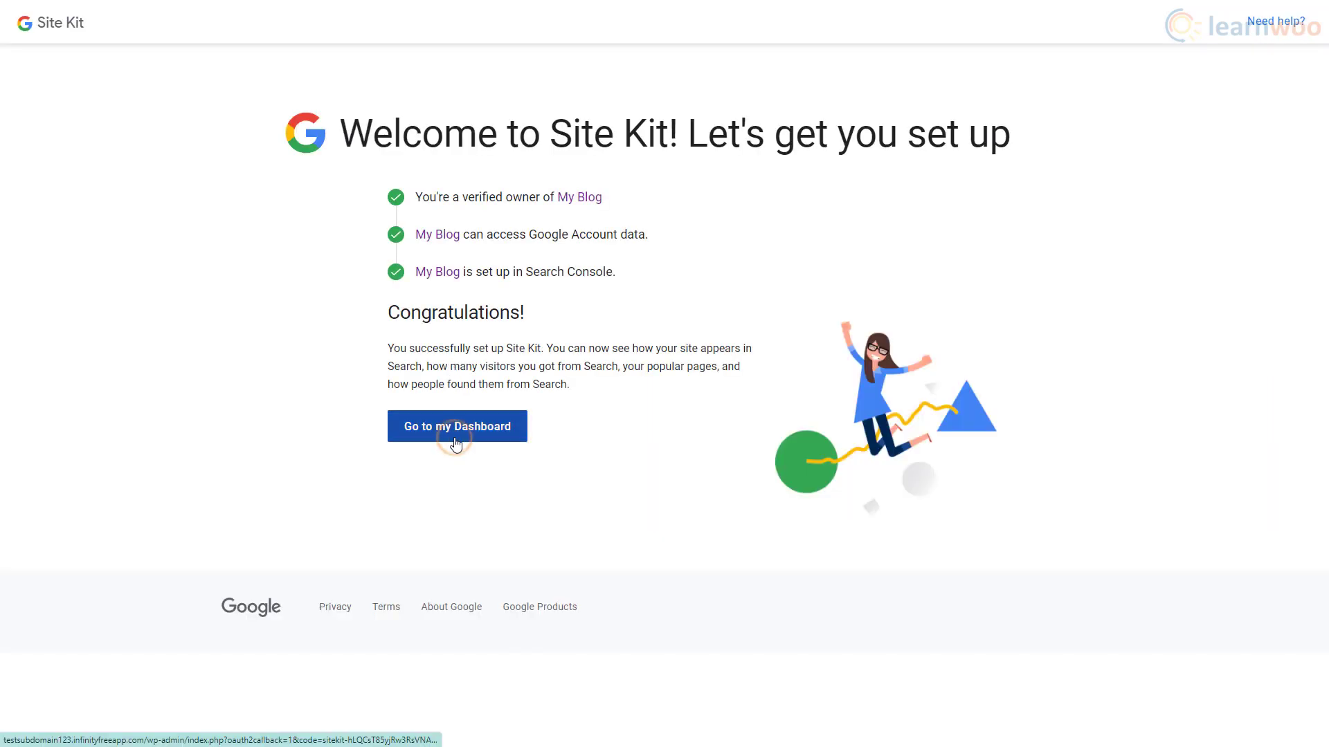
# Step: Open the Site Kit dashboard, then Settings' Connect More Services list
pyautogui.click(457, 426)
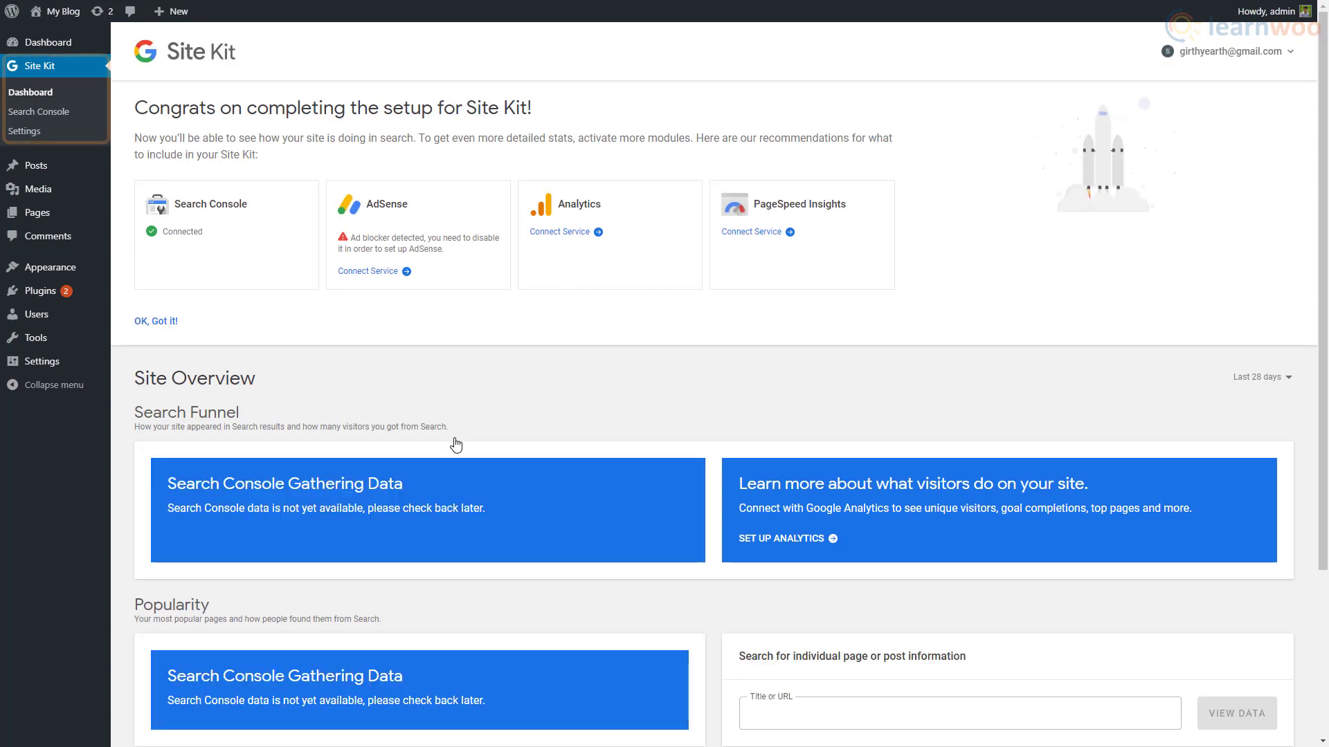
pyautogui.moveTo(25, 131)
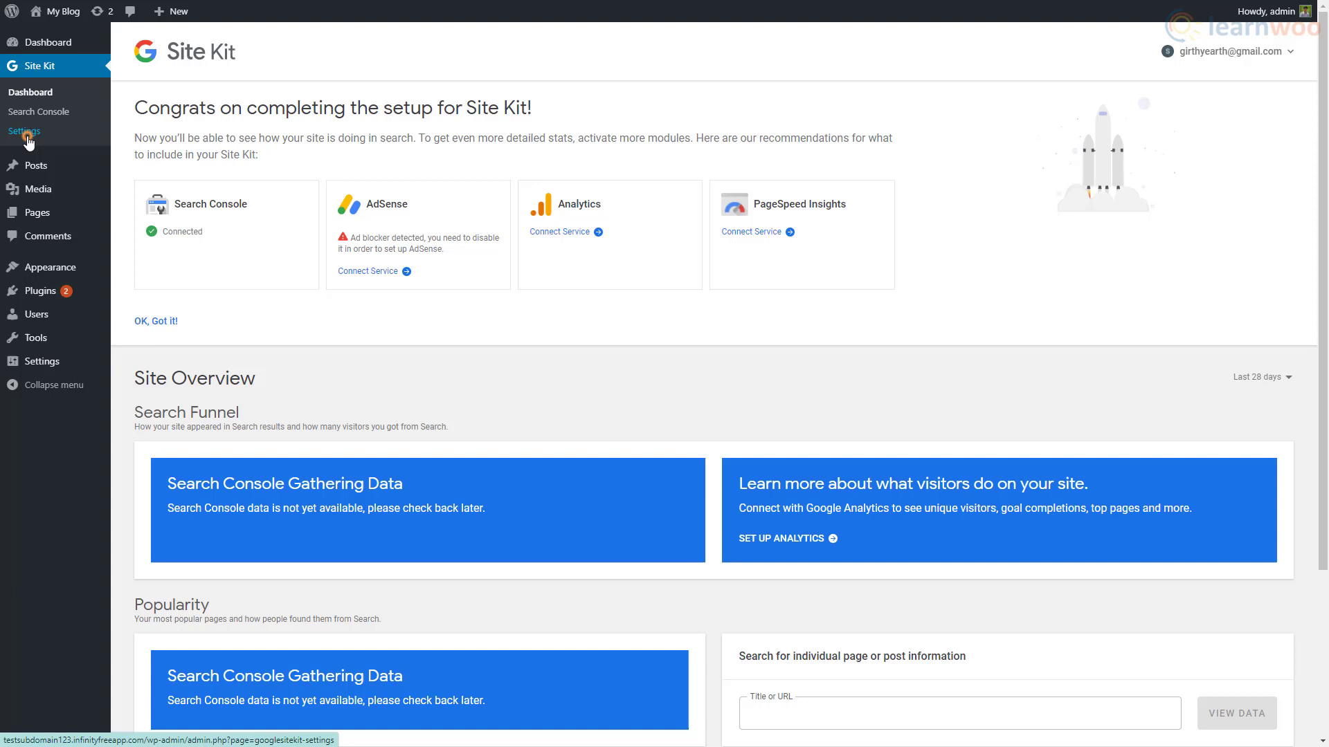
pyautogui.click(23, 130)
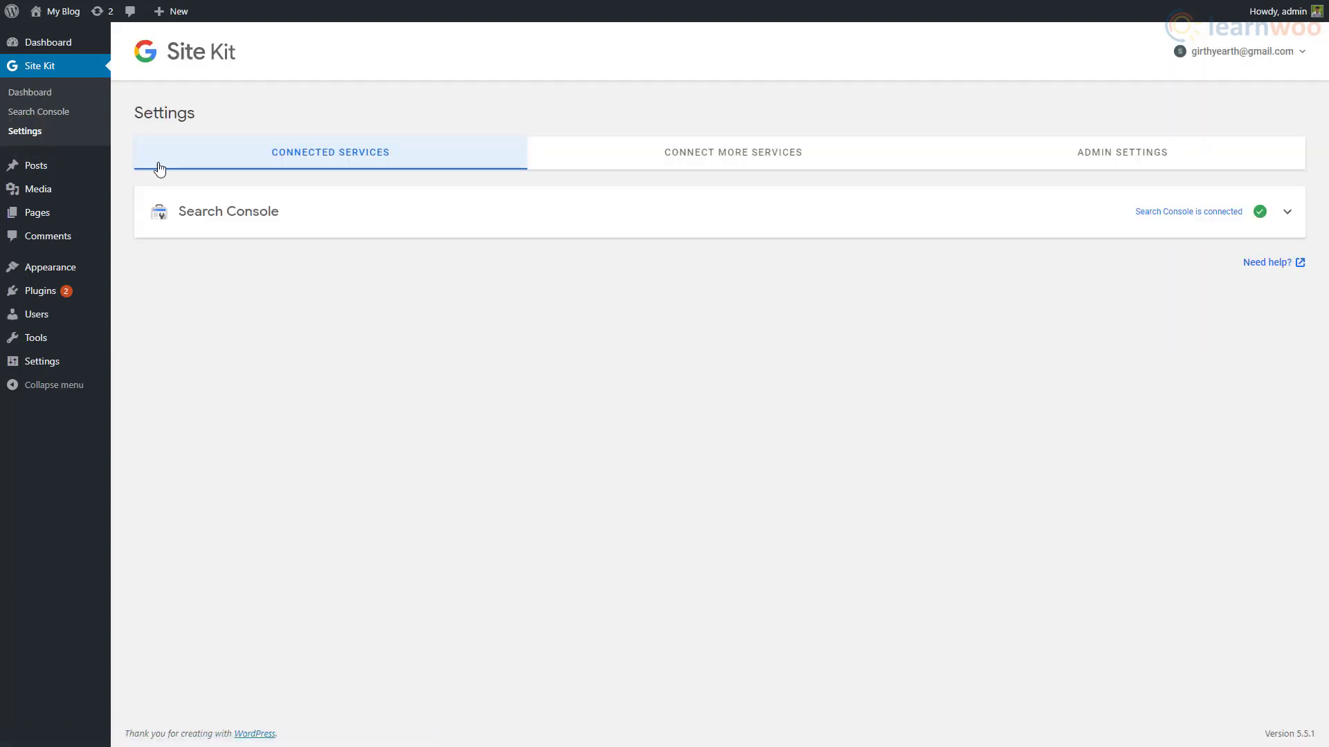
pyautogui.click(732, 152)
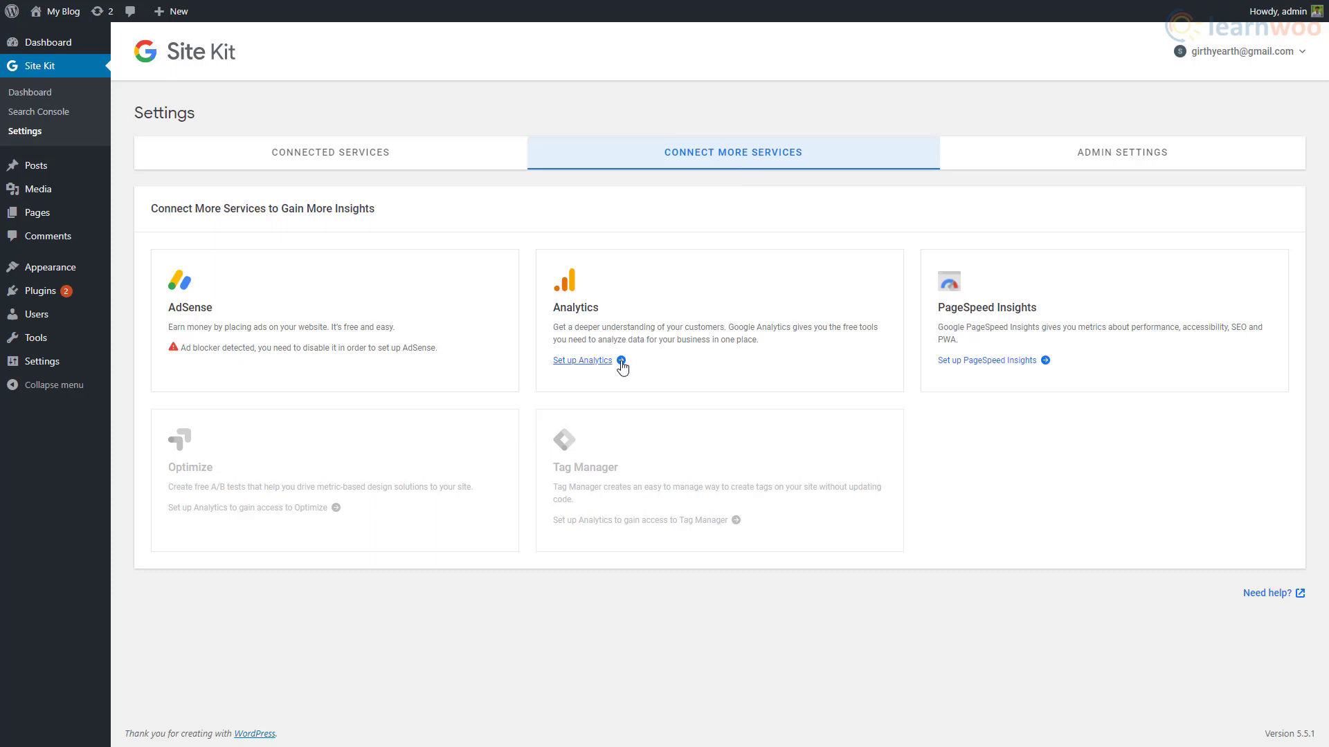
# Step: Start Analytics setup and grant Site Kit permission to view Analytics data
pyautogui.click(581, 360)
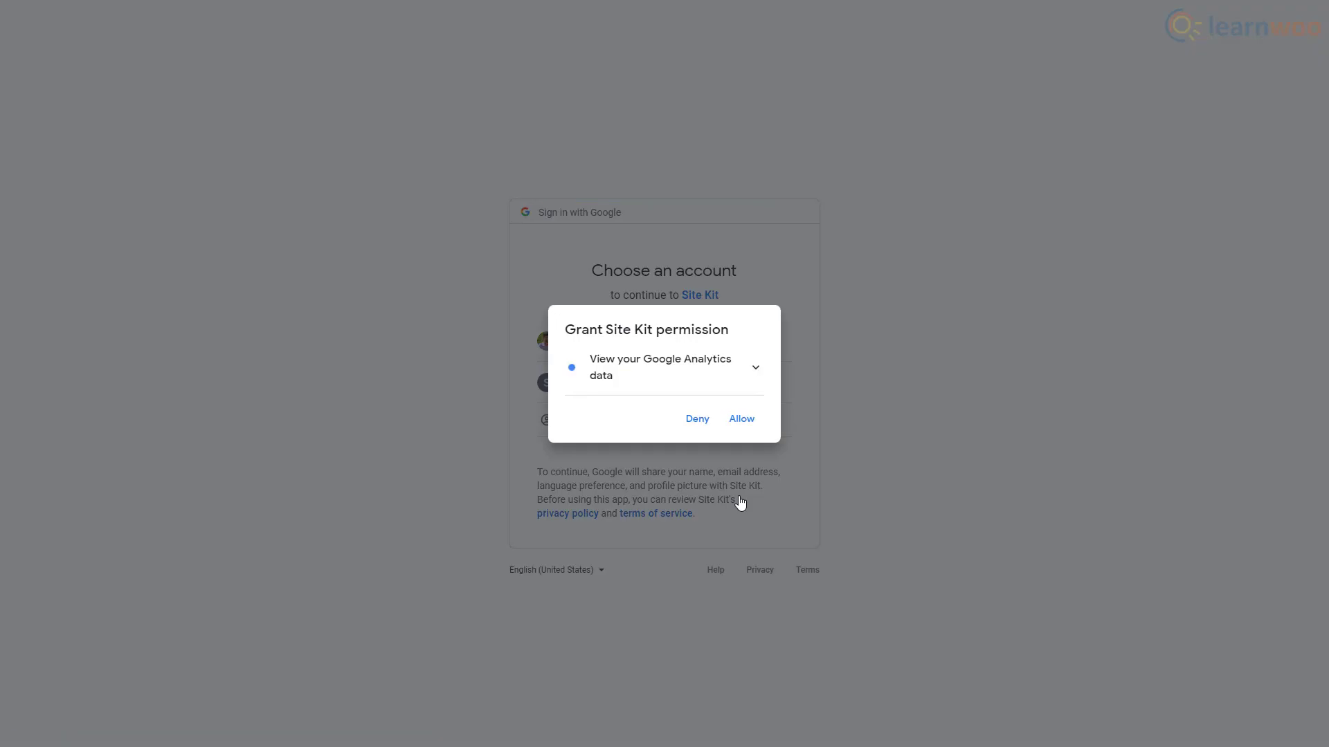
pyautogui.click(739, 419)
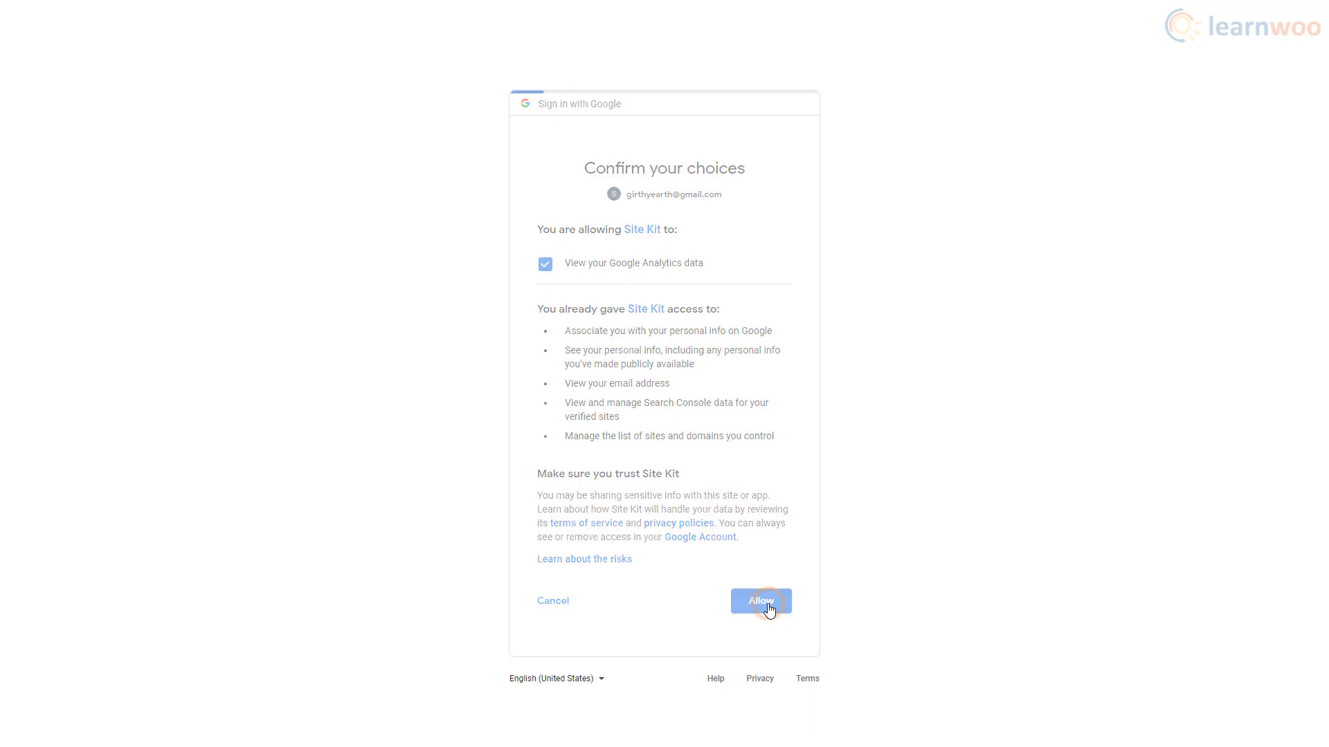
pyautogui.click(759, 601)
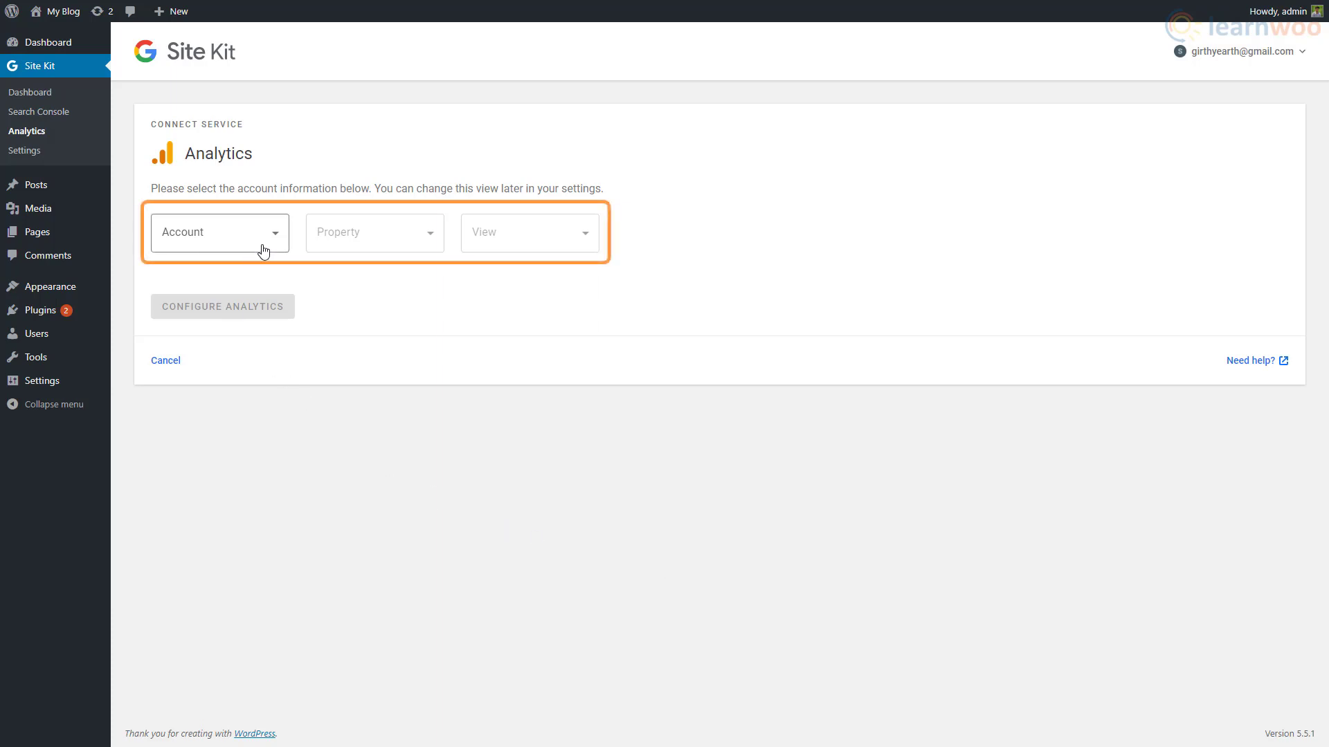
# Step: Choose the Test account and configure Analytics with Learnwoo and All Web Site Data
pyautogui.click(219, 233)
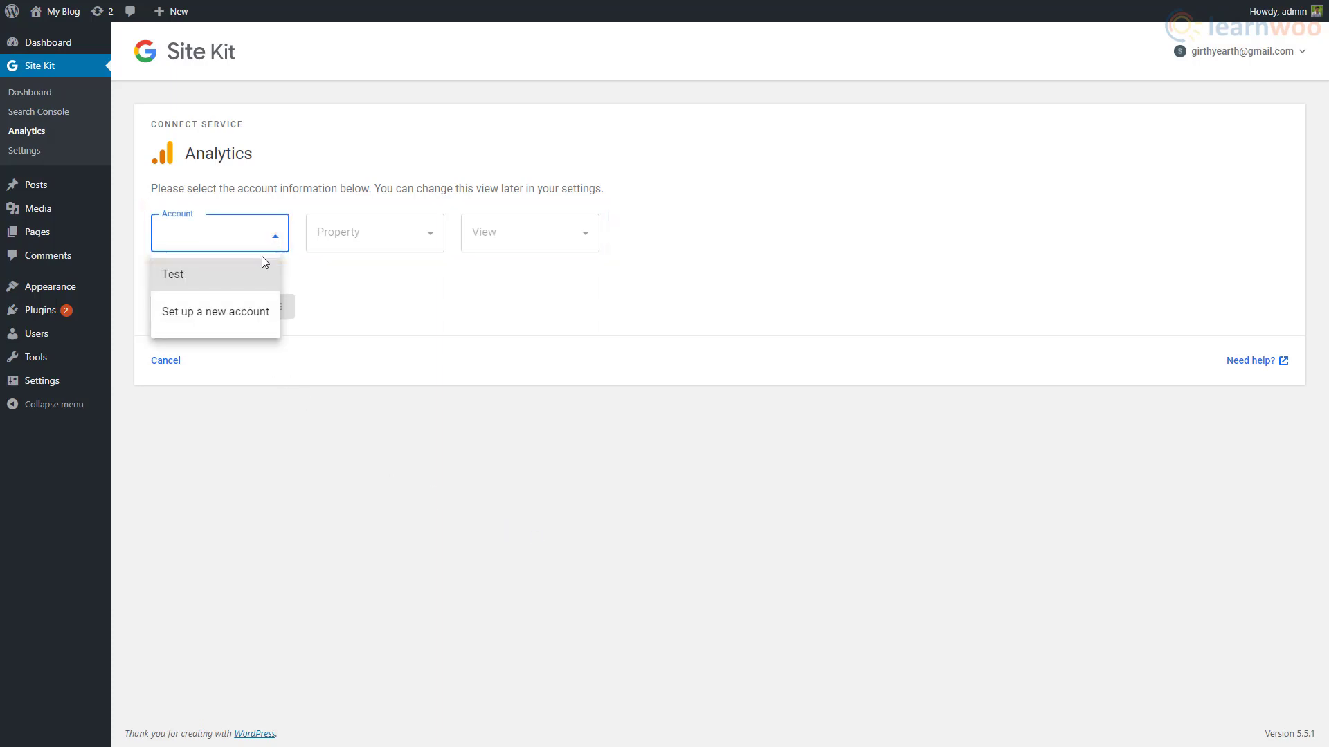
pyautogui.click(173, 274)
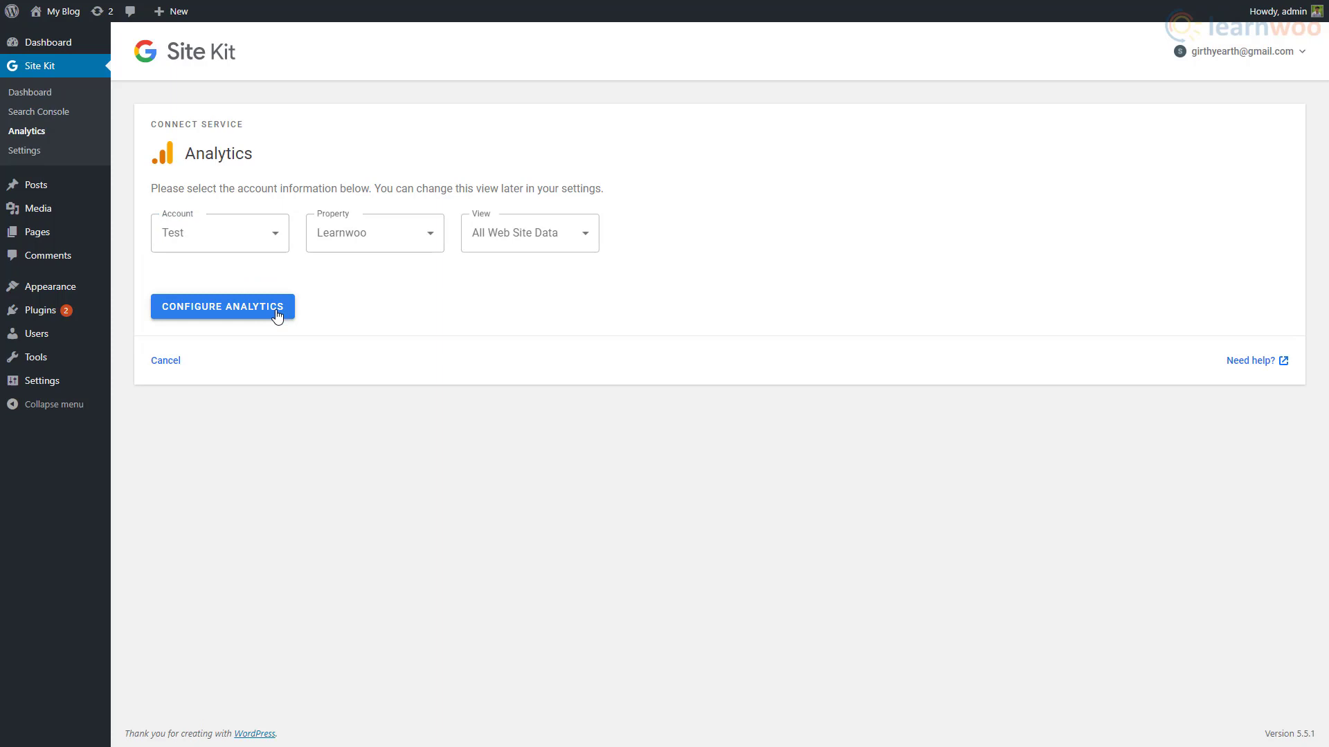
pyautogui.click(222, 306)
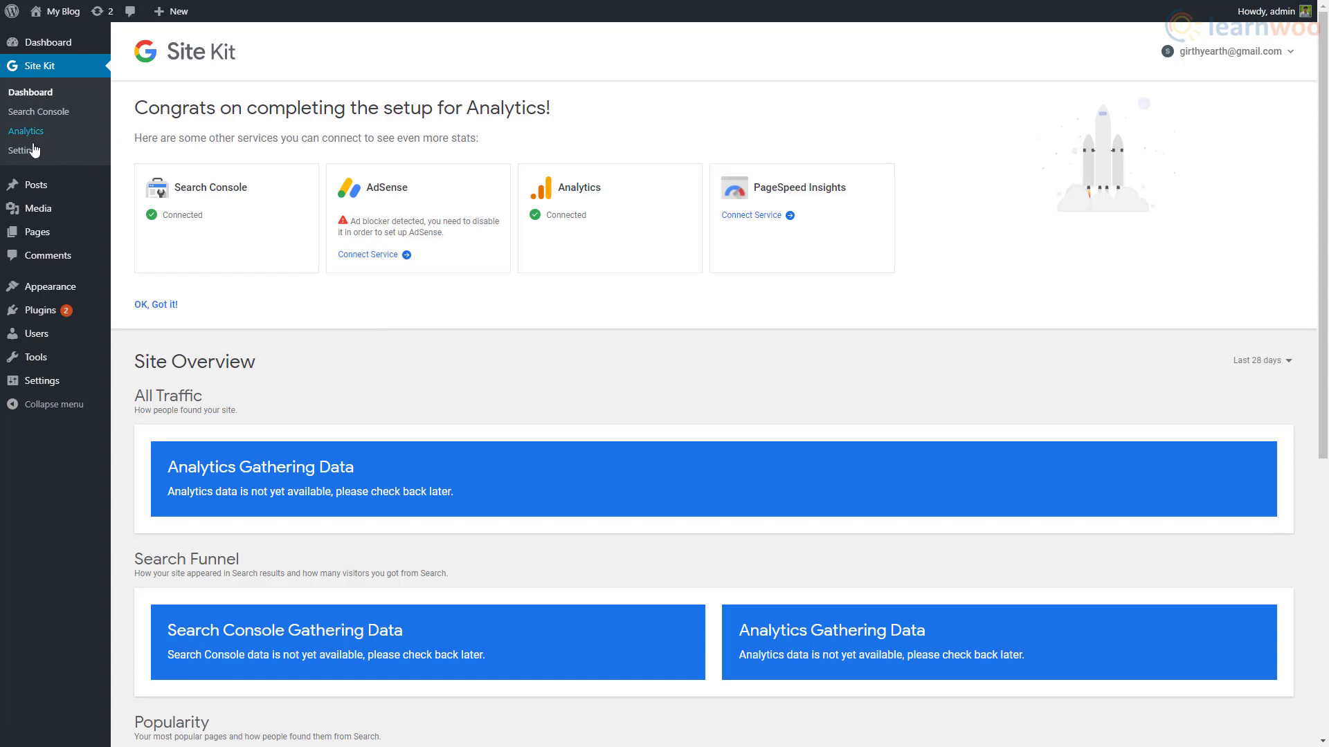
# Step: Start Tag Manager setup from Site Kit's Connect More Services and allow container access
pyautogui.click(33, 151)
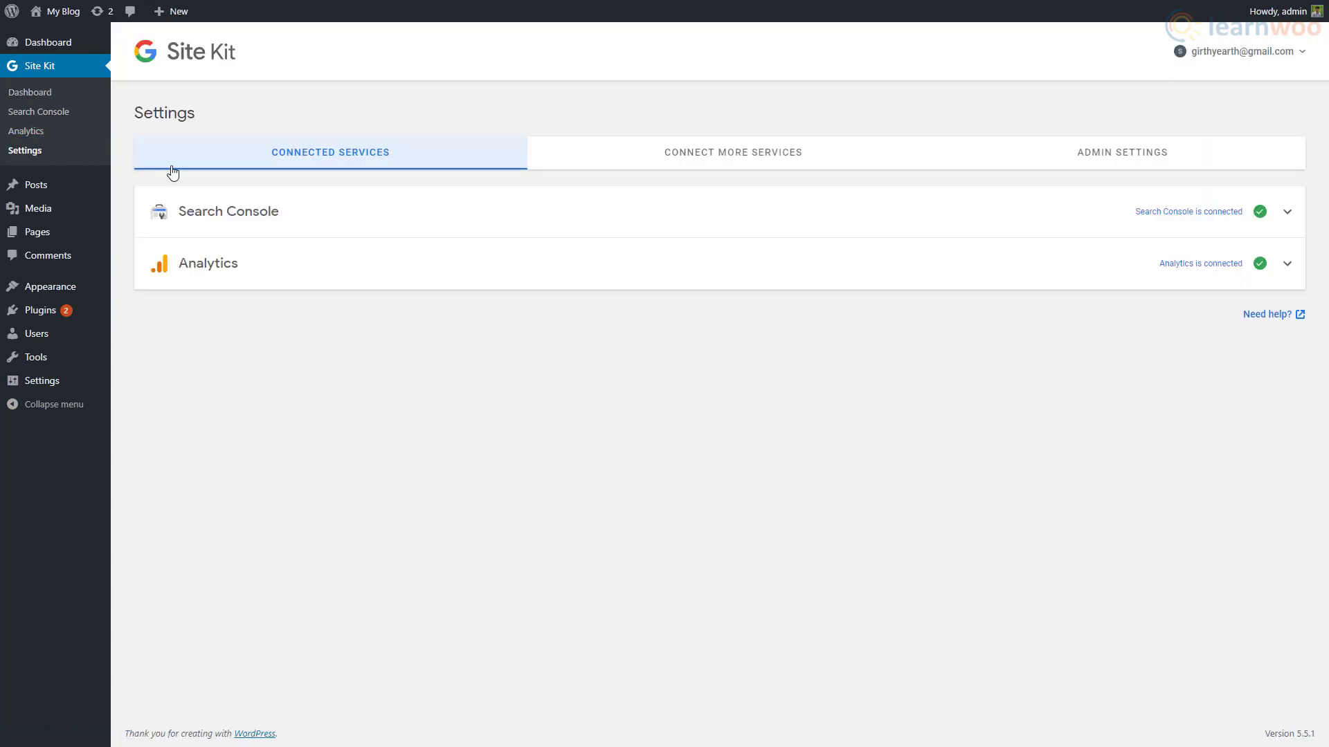
pyautogui.click(732, 152)
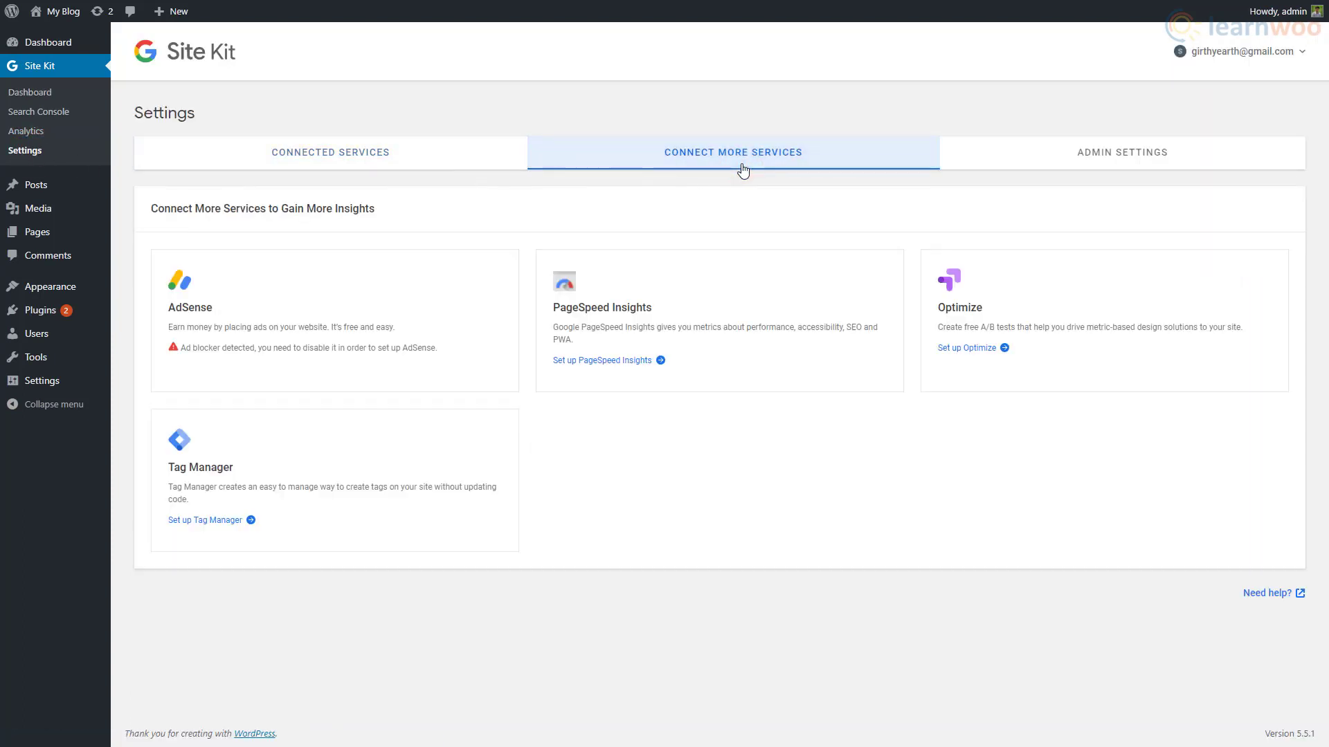
pyautogui.click(204, 520)
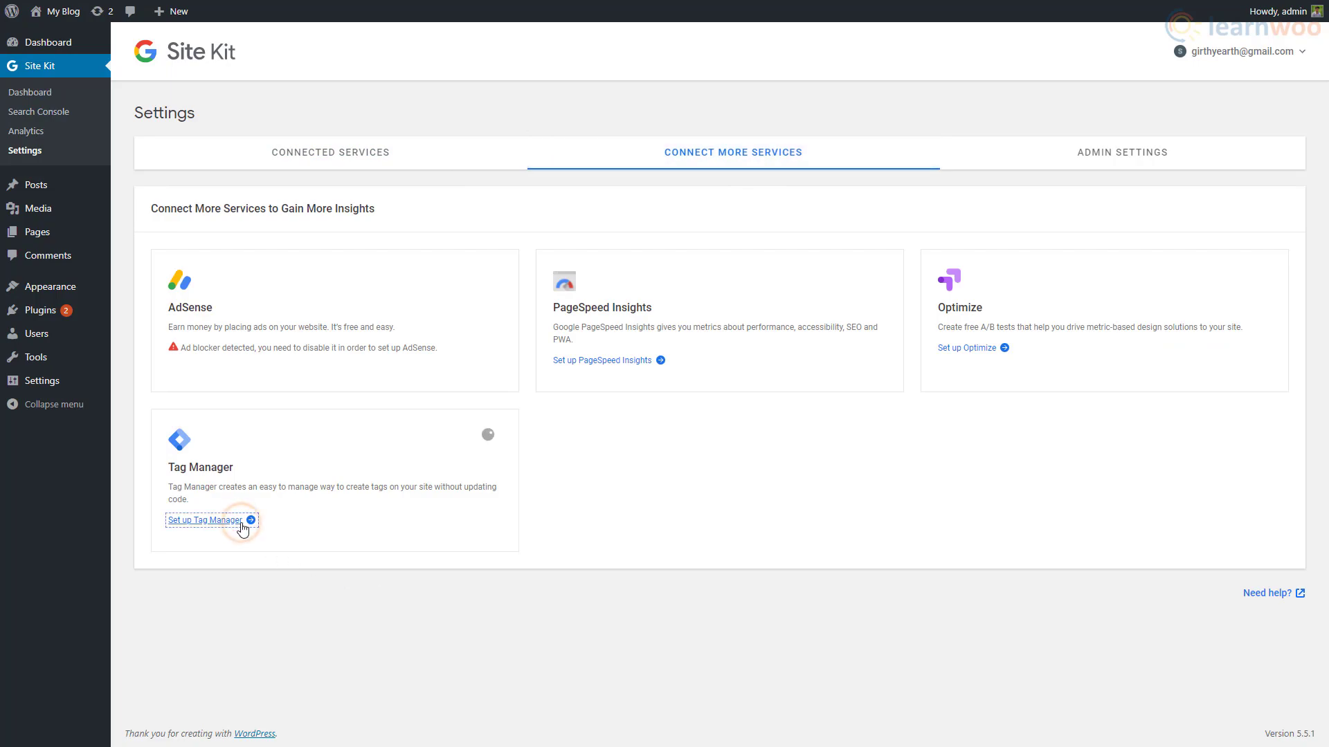
pyautogui.click(204, 520)
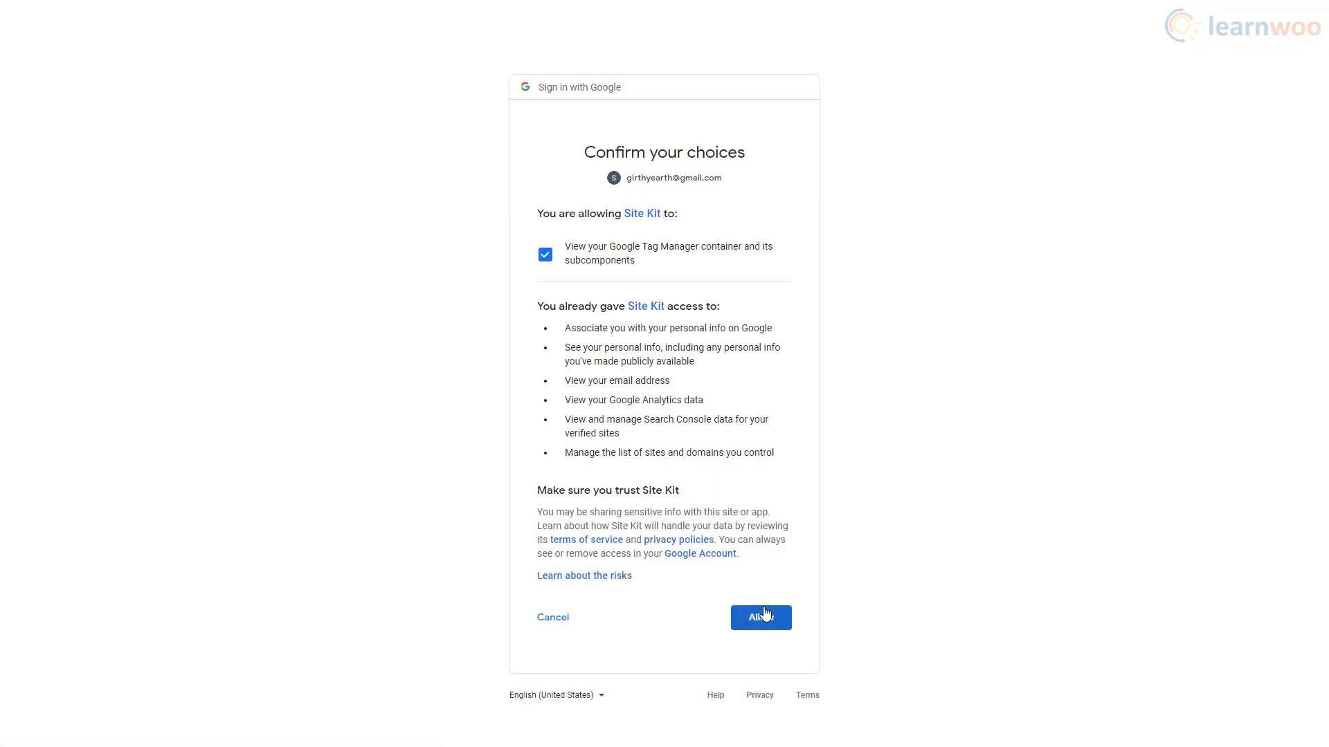
pyautogui.click(759, 616)
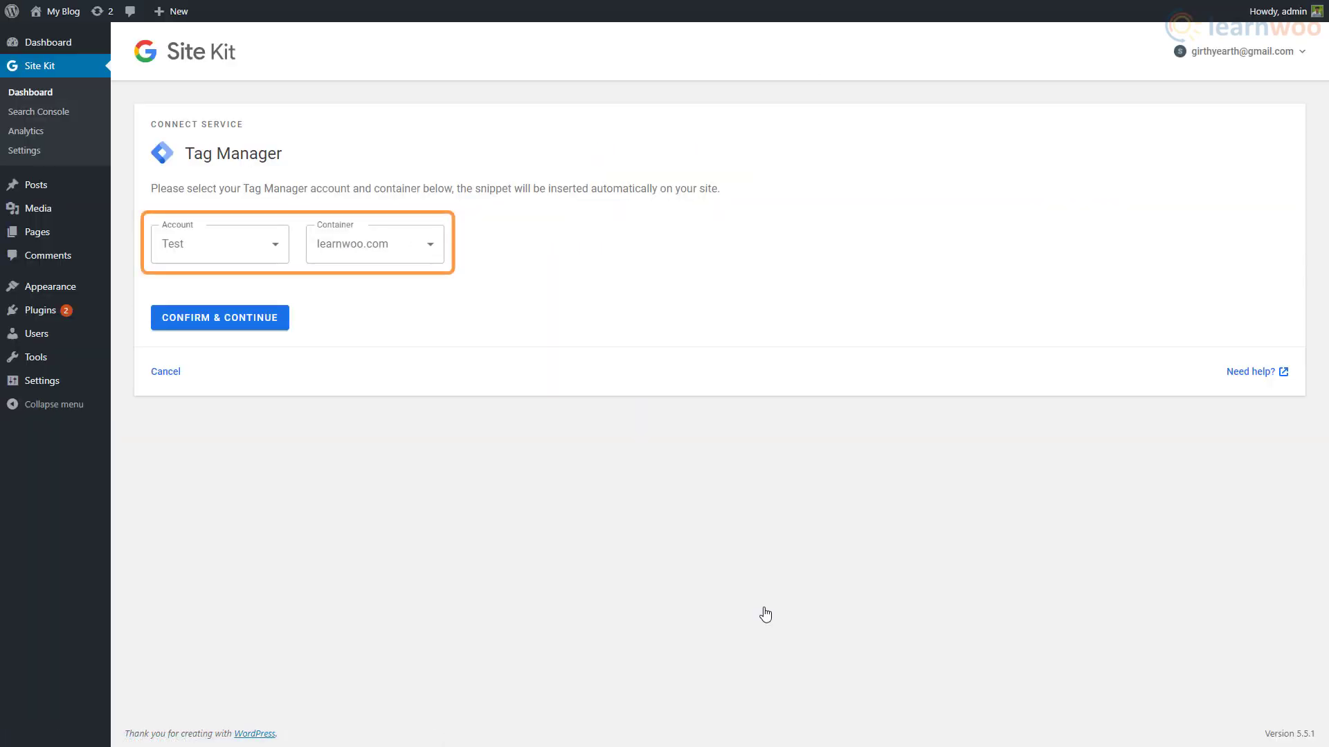
# Step: Confirm Tag Manager with account Test and container learnwoo.com
pyautogui.click(216, 245)
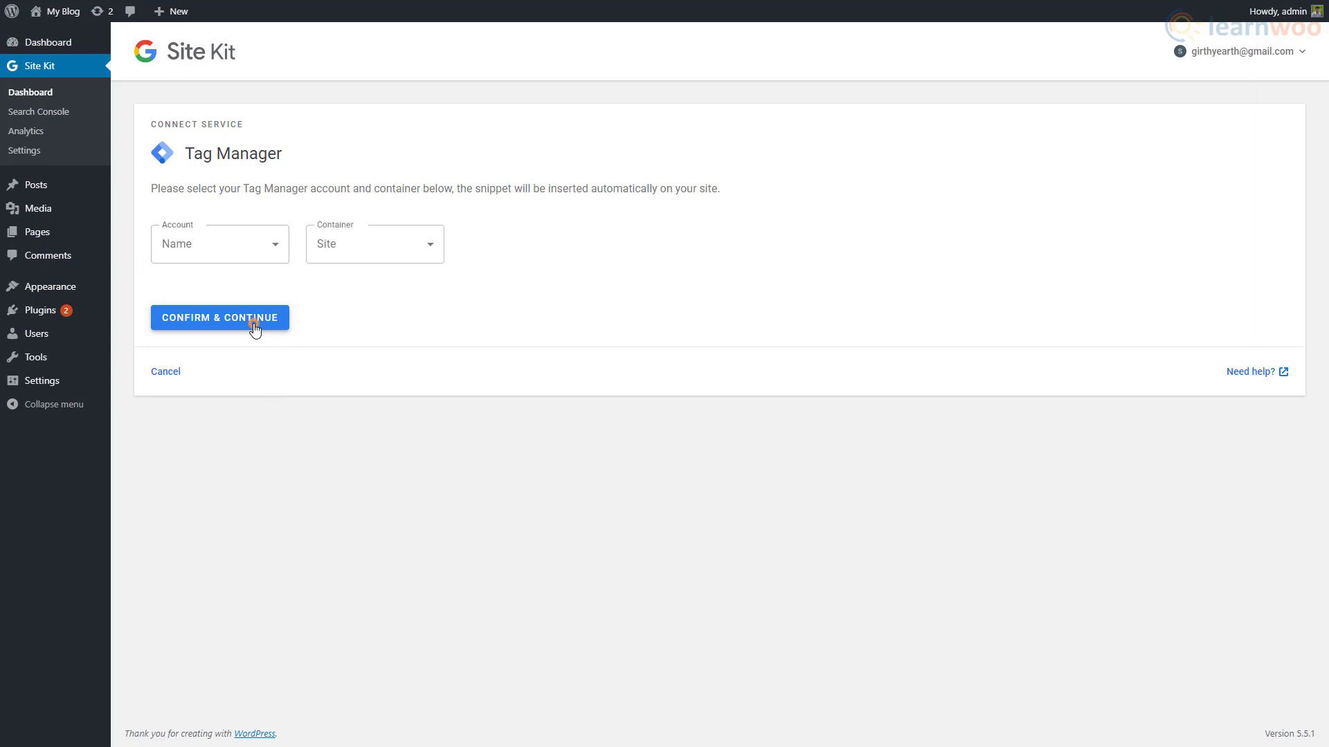
pyautogui.click(218, 317)
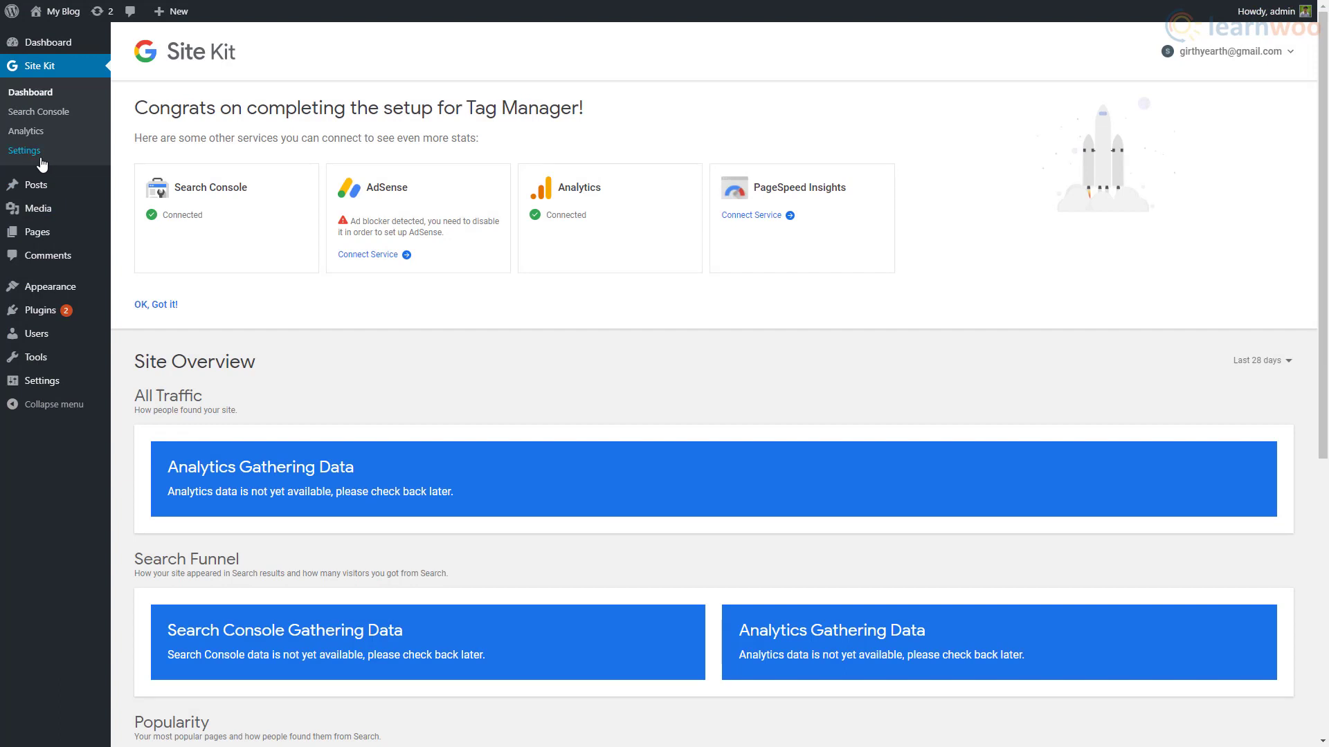
pyautogui.click(25, 150)
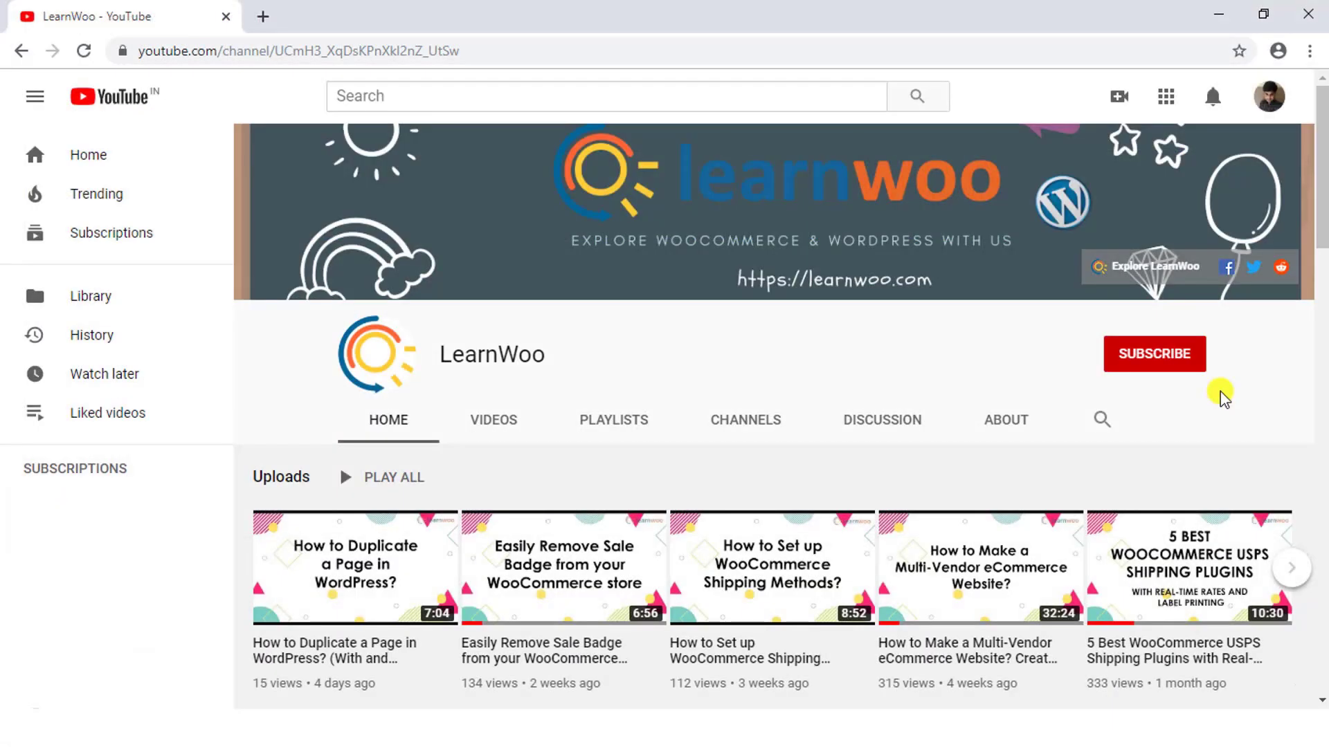
# Step: Subscribe to LearnWoo on YouTube and show its bell notification options
pyautogui.click(1154, 354)
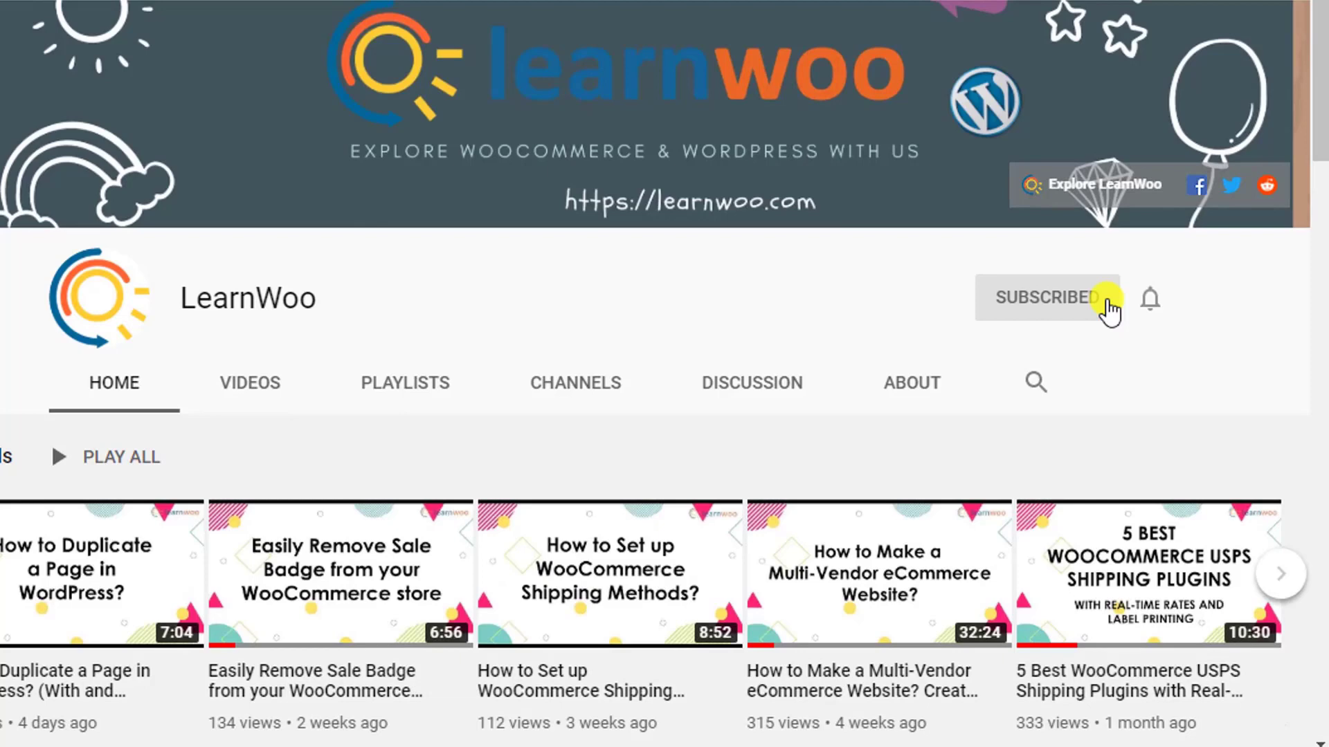
pyautogui.click(1149, 298)
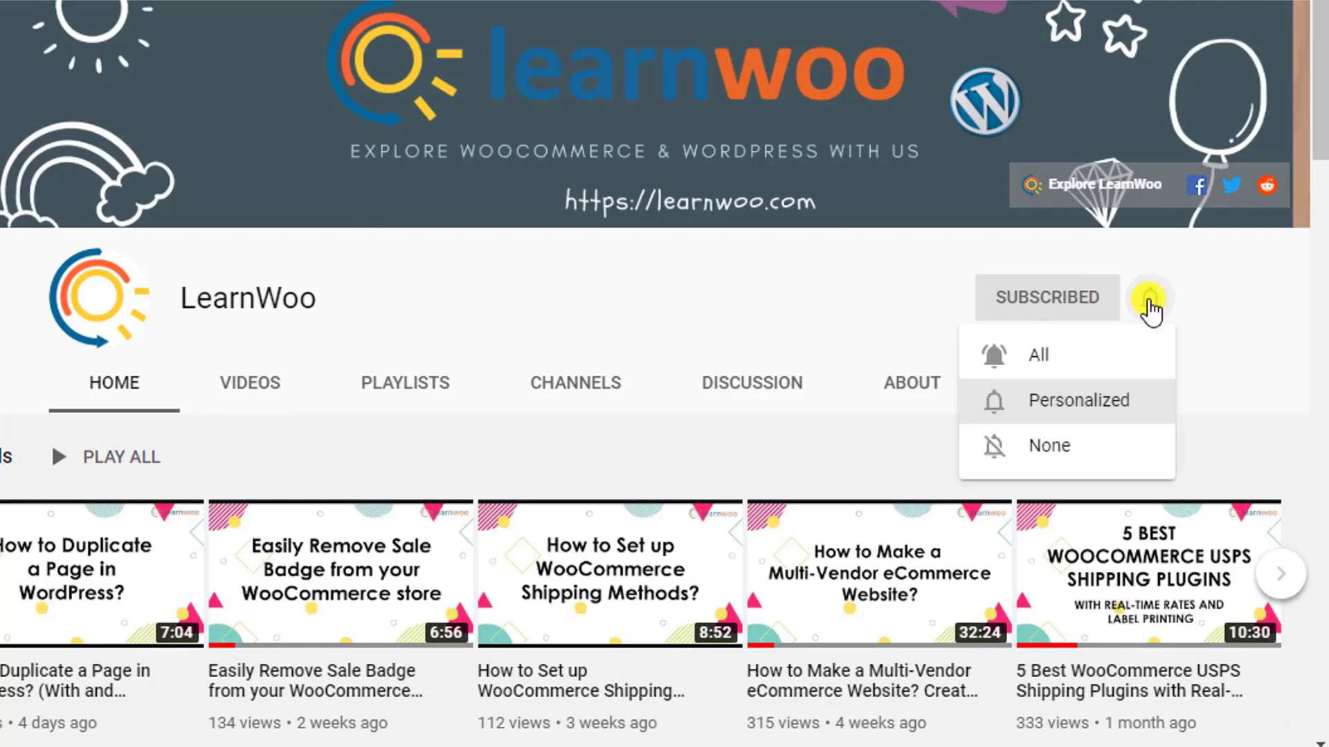